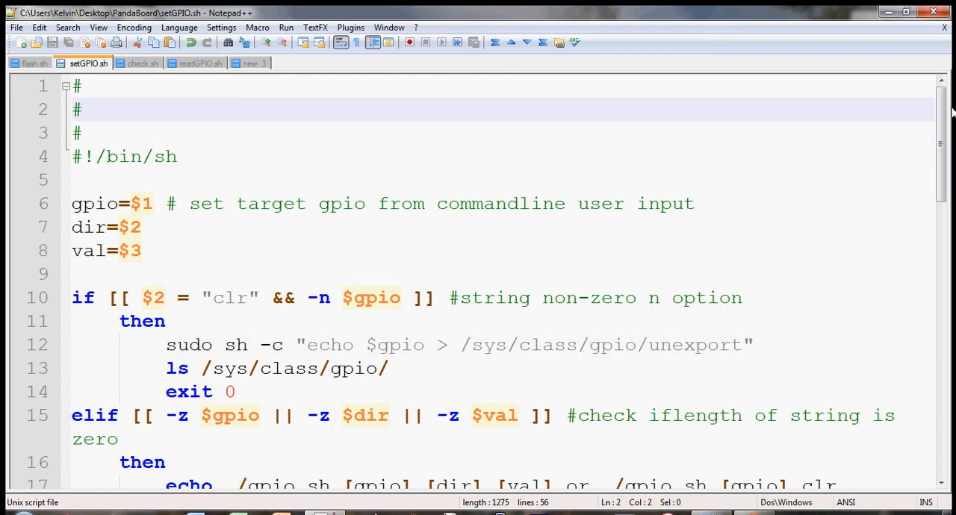
Review the script's opening lines: gpio from $1, the clr/-n check, and unexport.
left_click(82, 133)
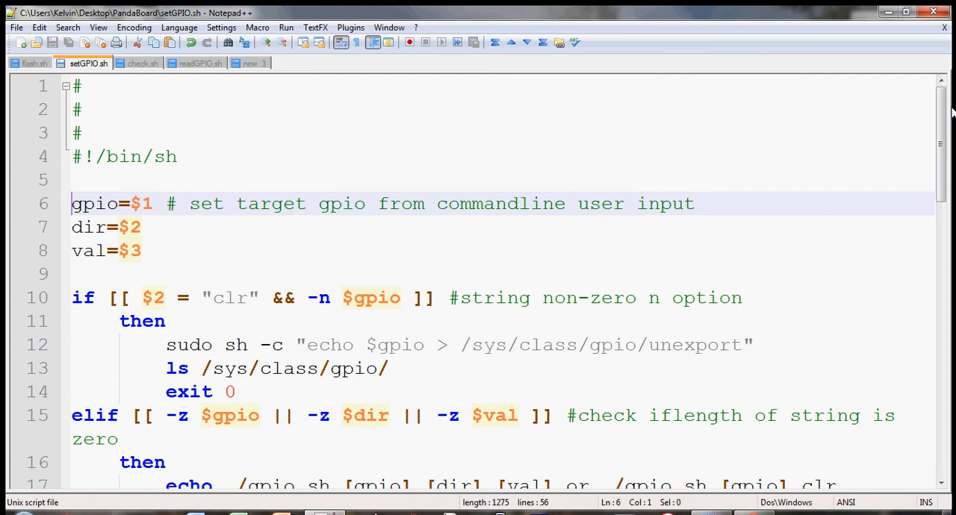
left_click(97, 251)
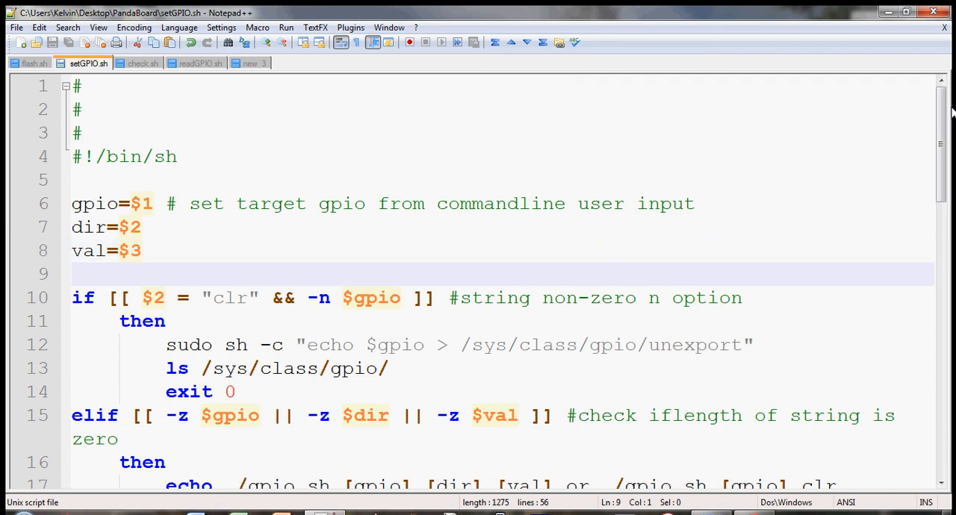
left_click(155, 298)
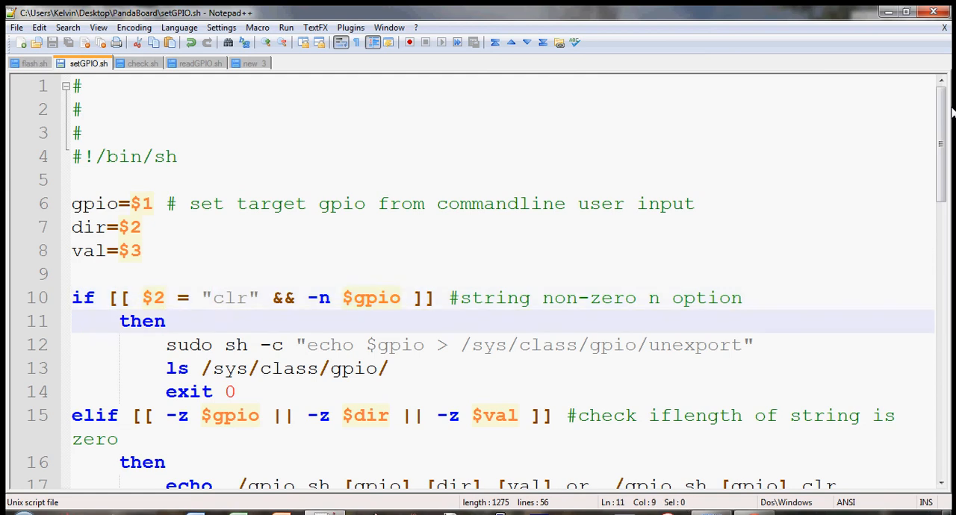
left_click(213, 298)
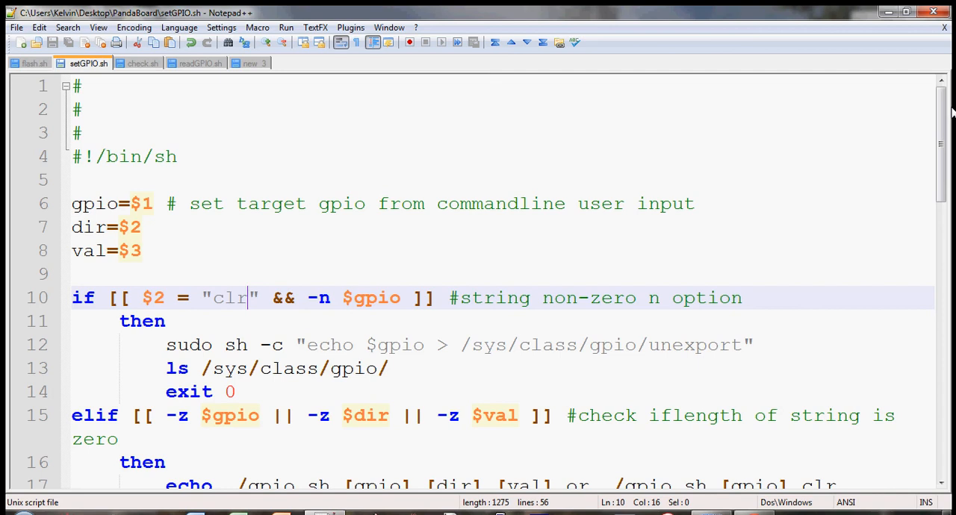
left_click(295, 298)
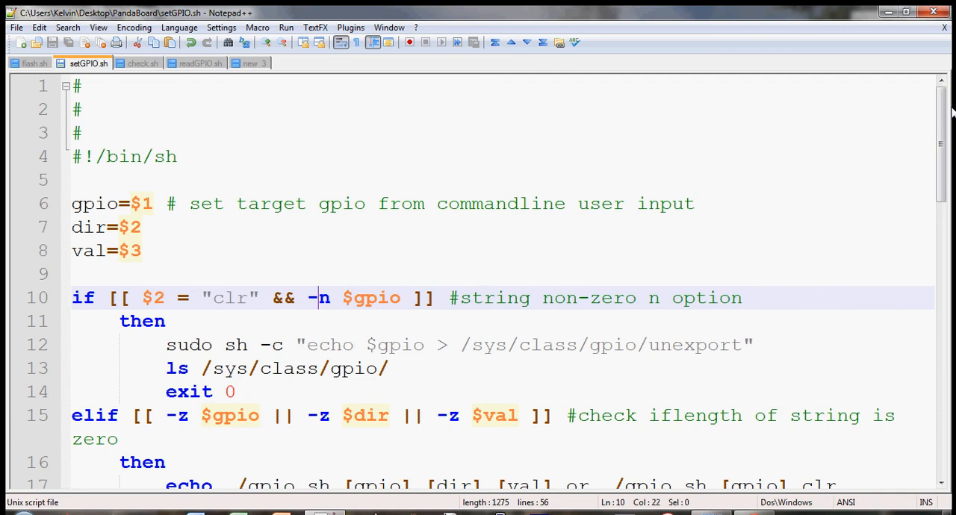
double_click(371, 298)
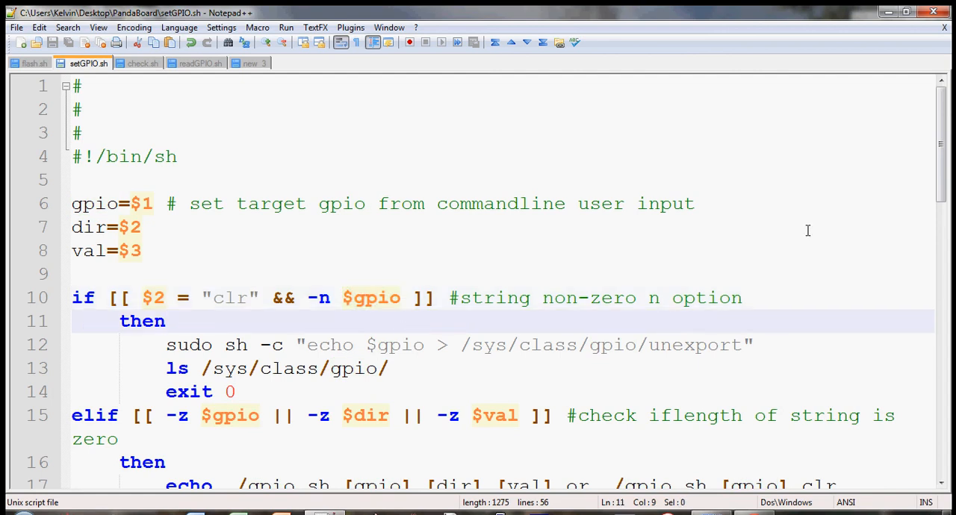
mouse_move(855, 214)
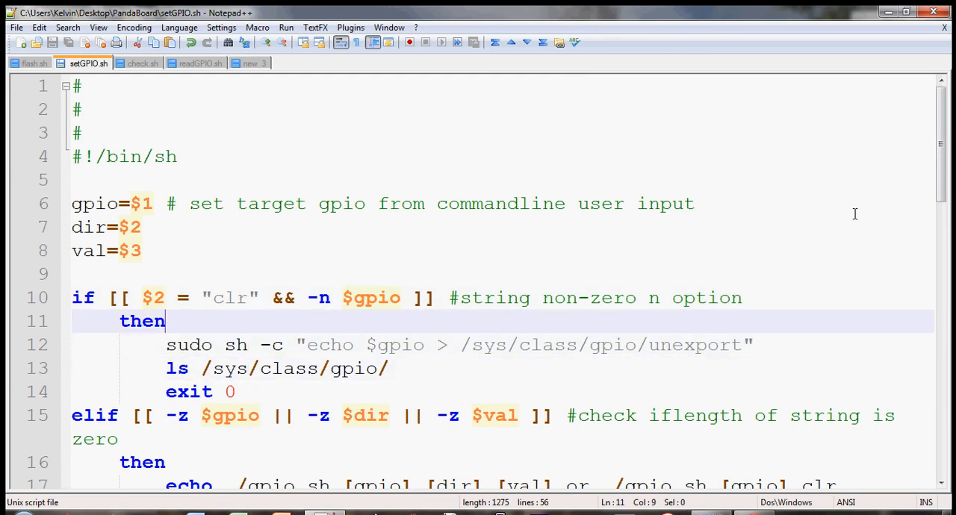
left_click(165, 345)
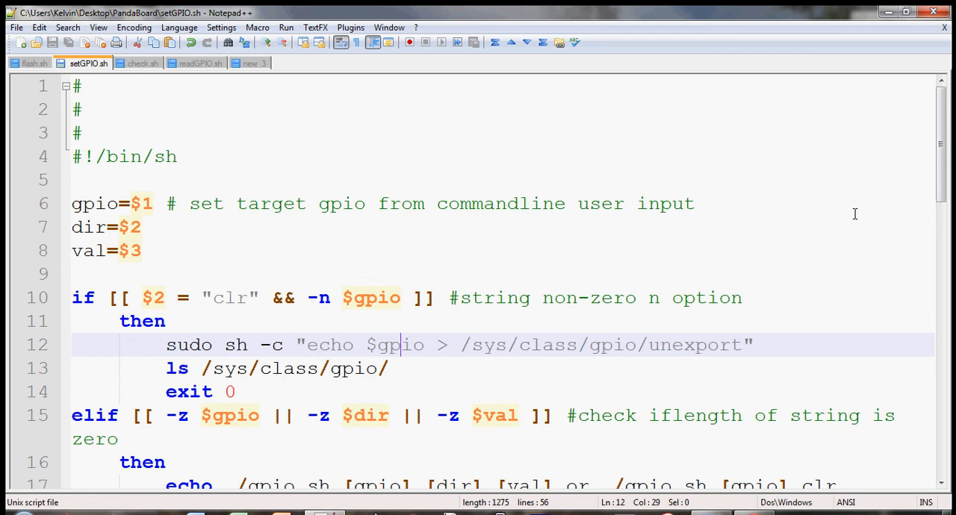
left_click(705, 344)
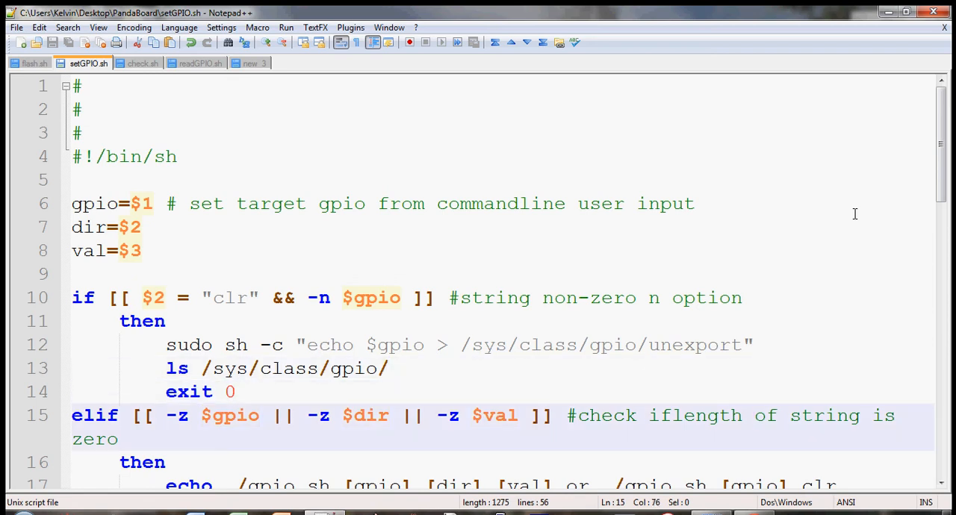
Review the elif check, usage message on line 17, and else branch echoing arguments.
scroll("down", 3)
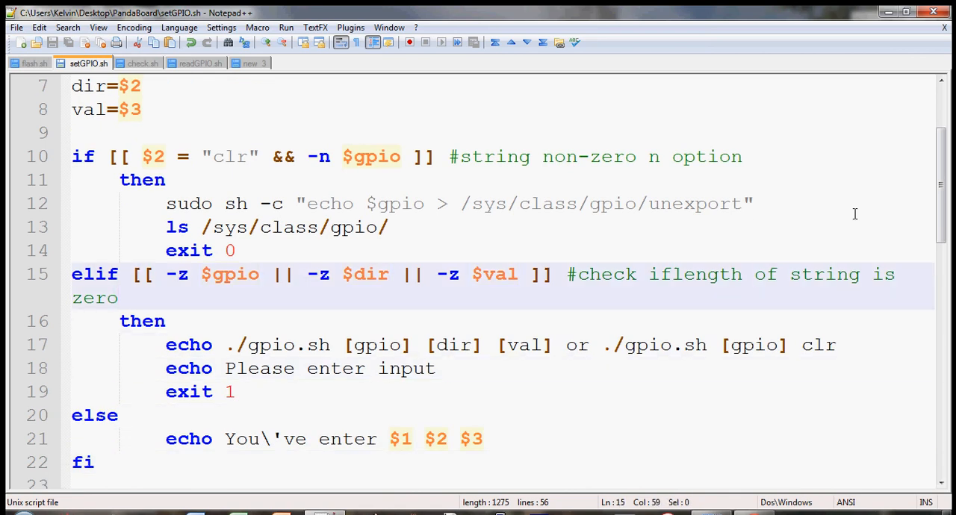
left_click(219, 274)
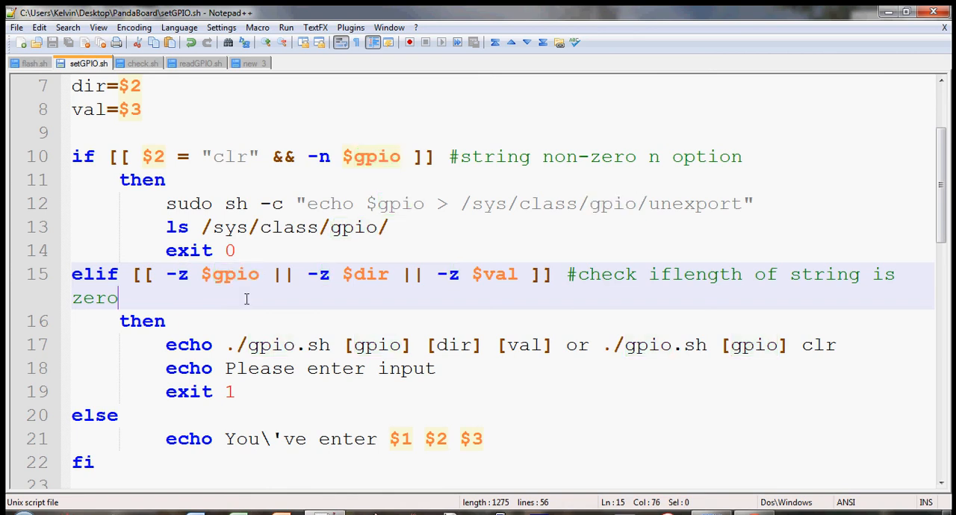
mouse_move(586, 217)
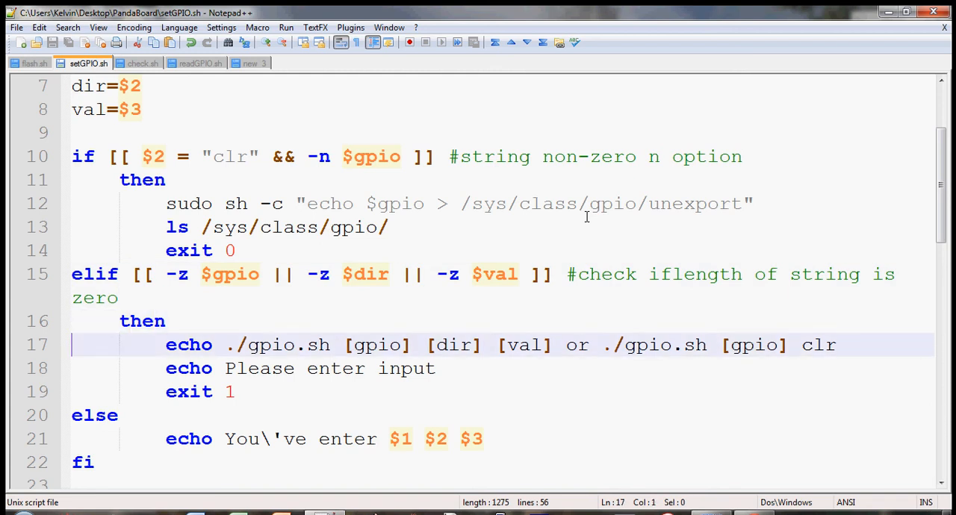
left_click(121, 368)
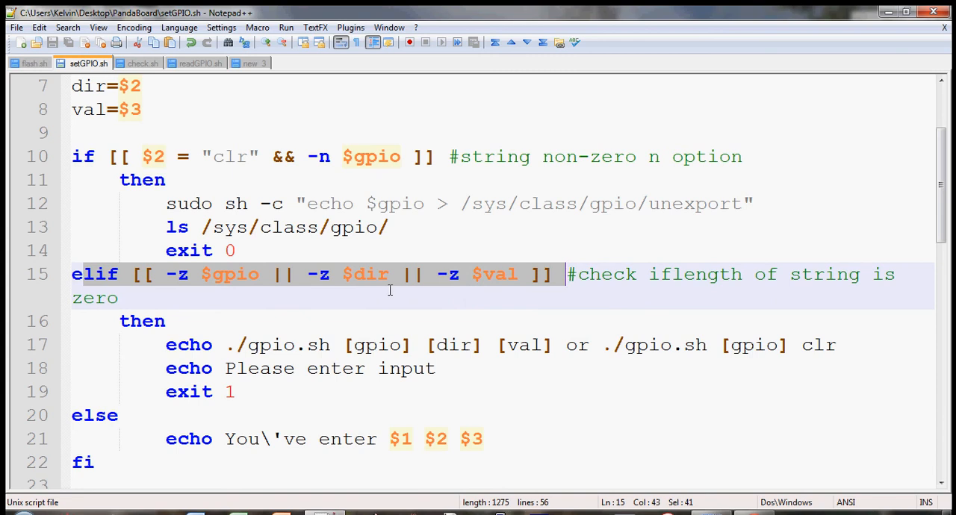
mouse_move(291, 289)
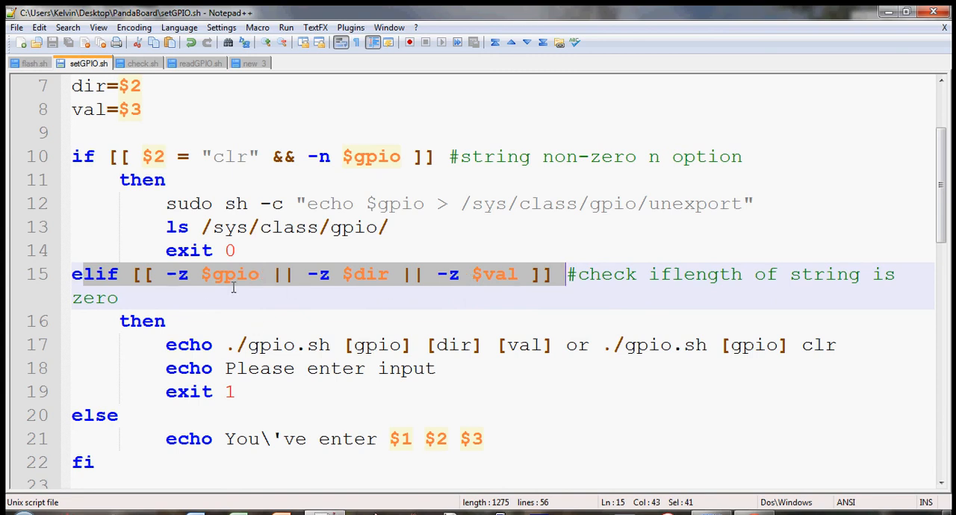
mouse_move(234, 349)
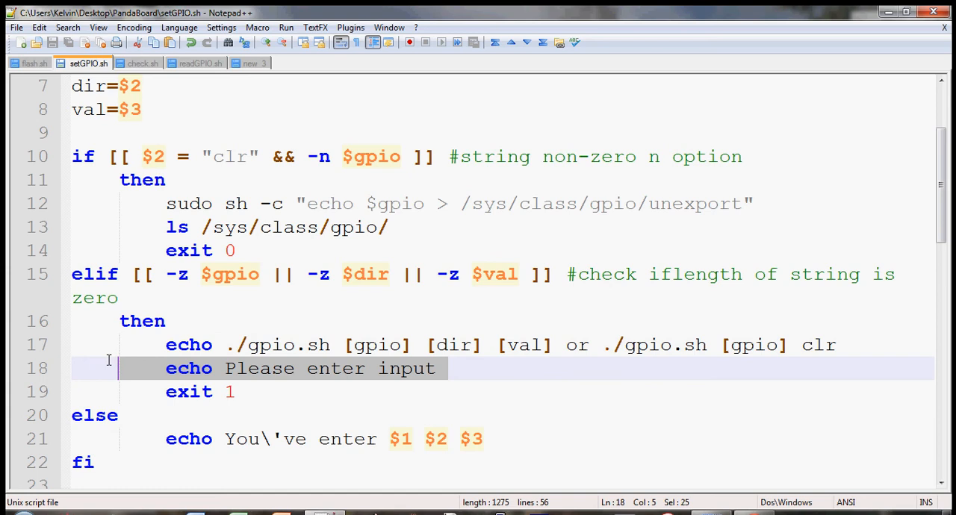
scroll("down", 3)
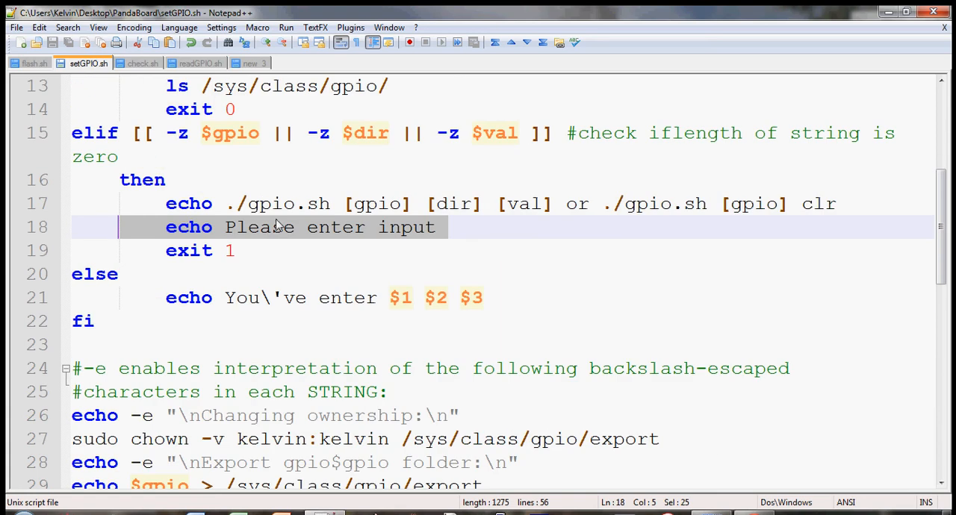
left_click(605, 203)
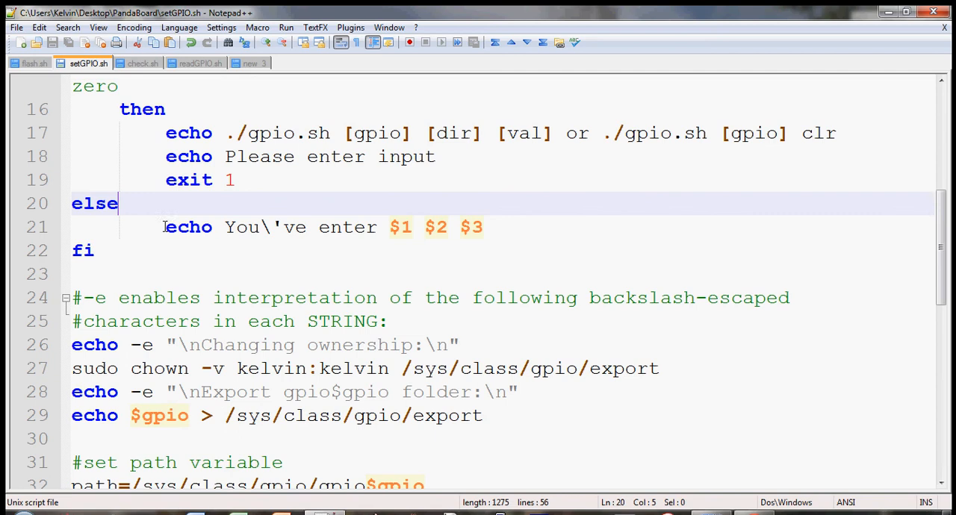
left_click_drag(165, 227, 484, 227)
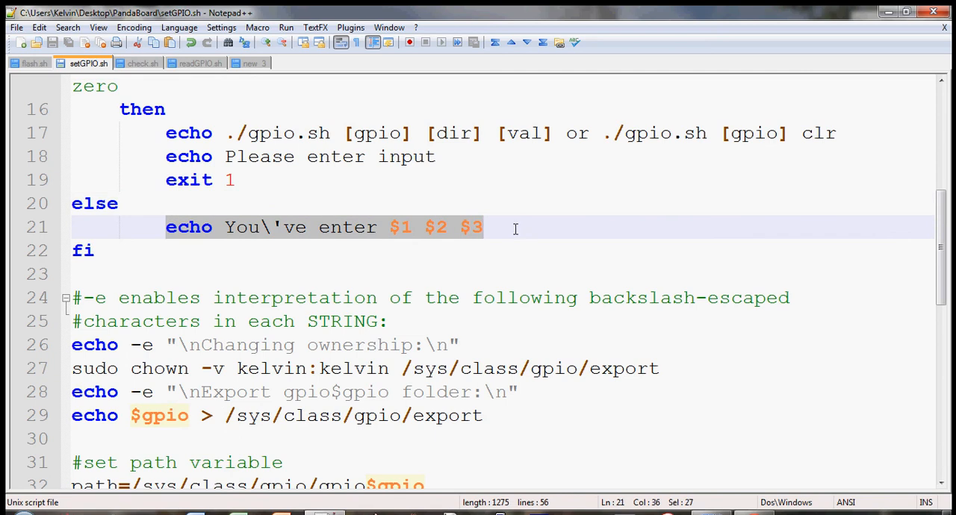
scroll("down", 3)
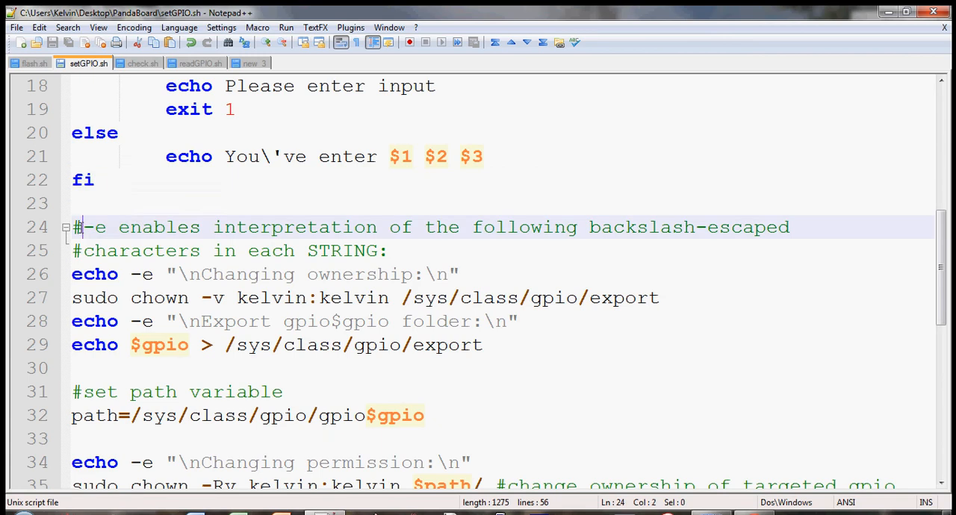
left_click_drag(80, 227, 247, 227)
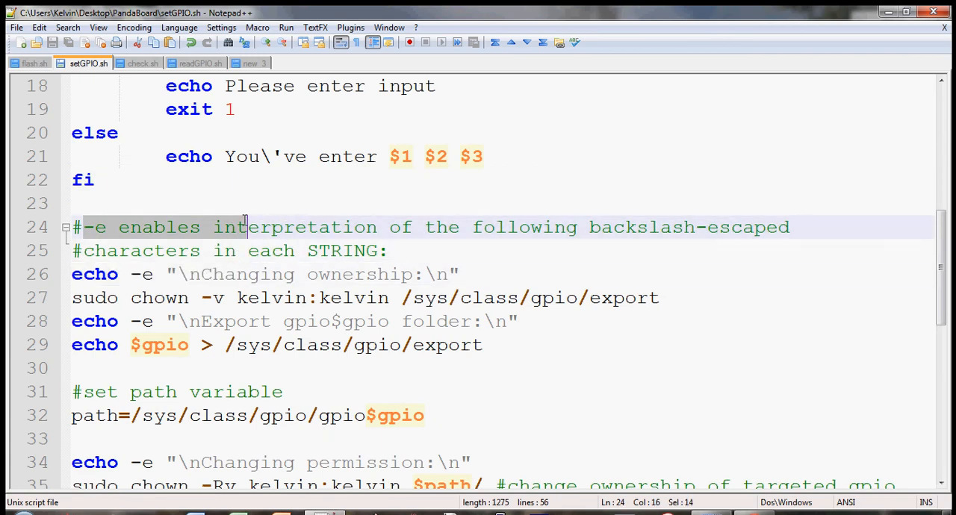
mouse_move(192, 266)
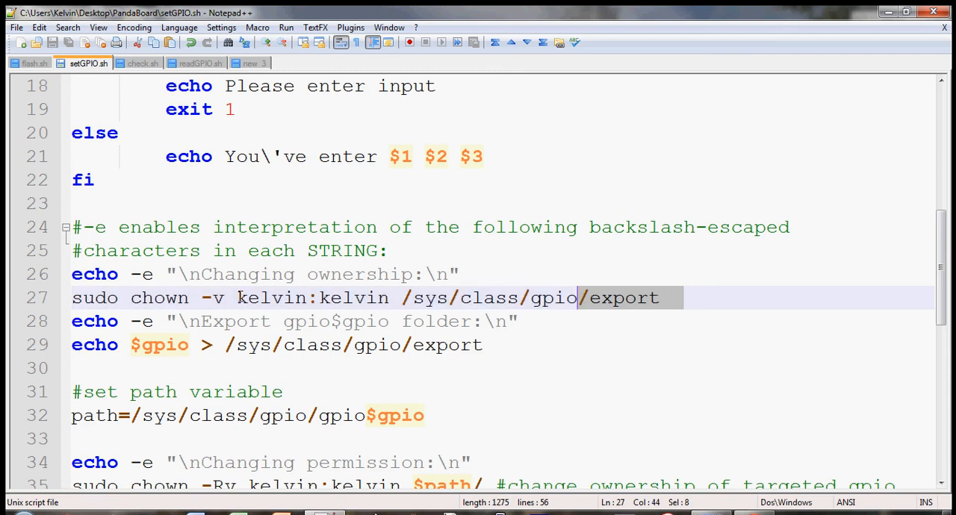
Examine the /sys export path on line 27 and the echo $gpio redirect on line 29.
left_click(321, 298)
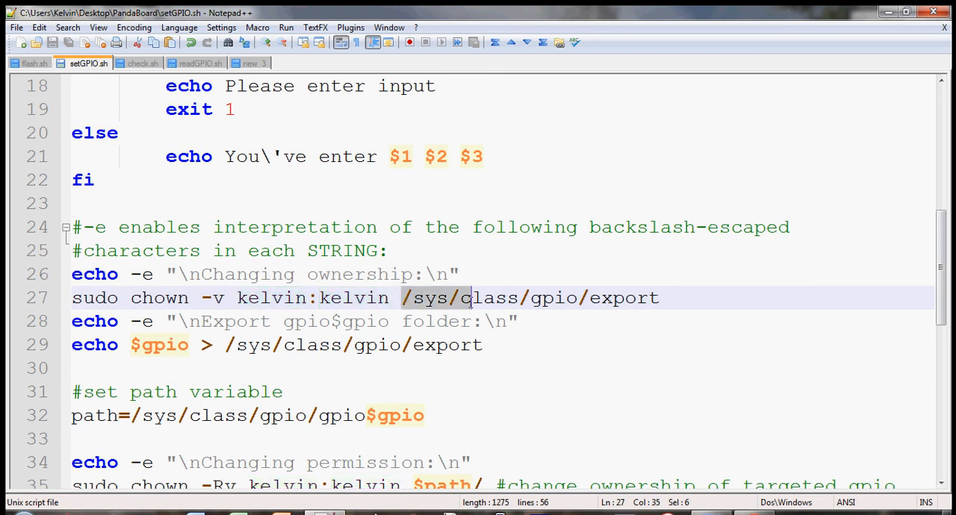
left_click_drag(466, 297, 672, 297)
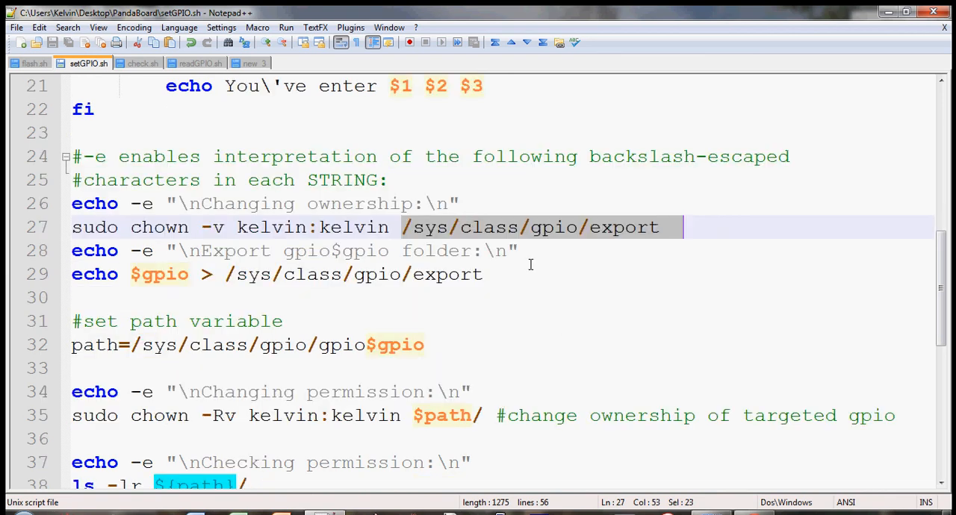
left_click(147, 251)
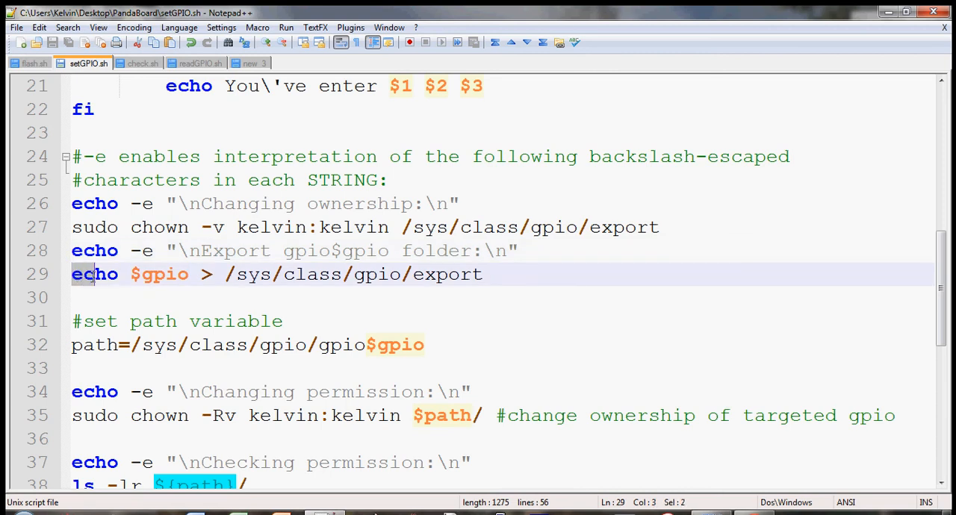
left_click_drag(72, 274, 180, 274)
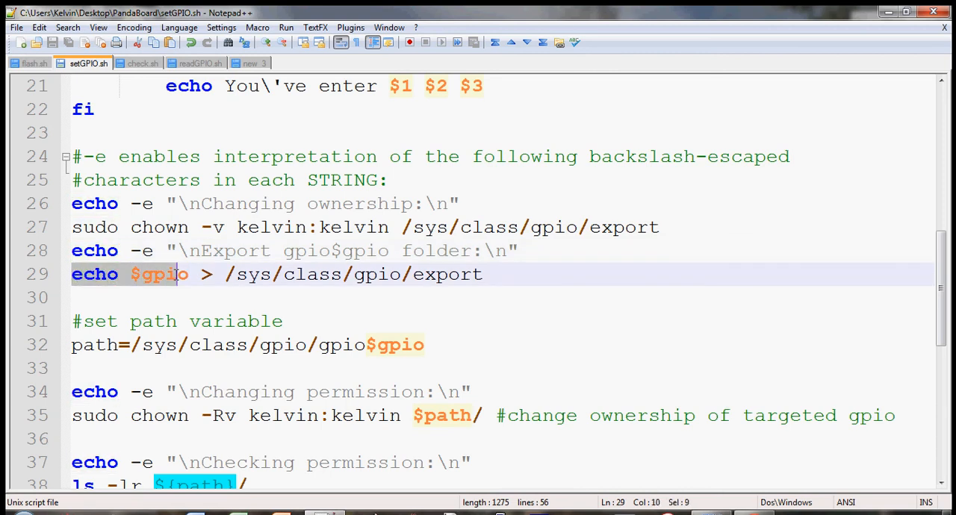
left_click(513, 275)
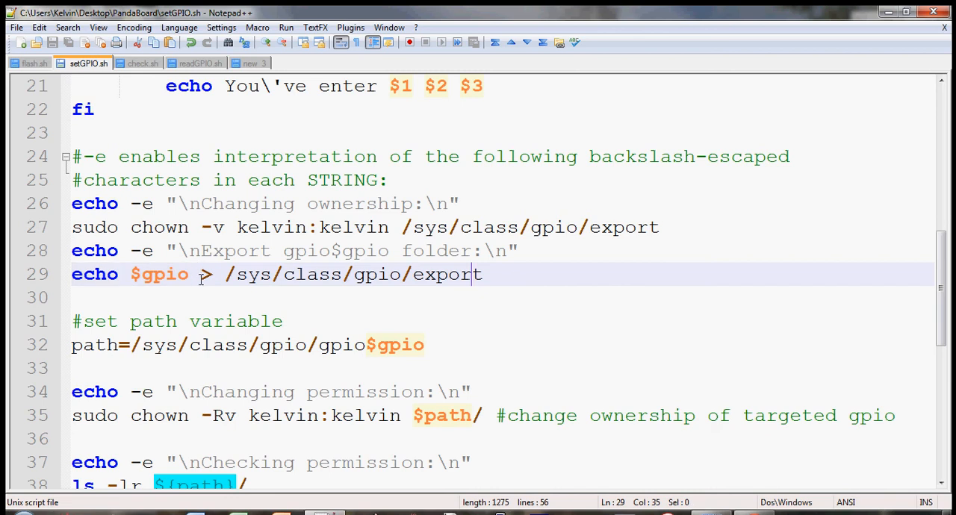
double_click(94, 274)
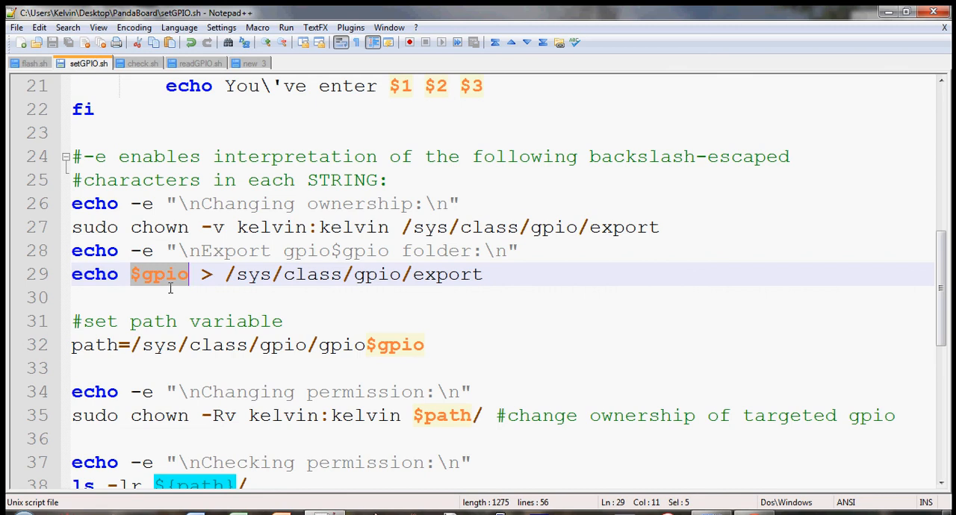
left_click(200, 274)
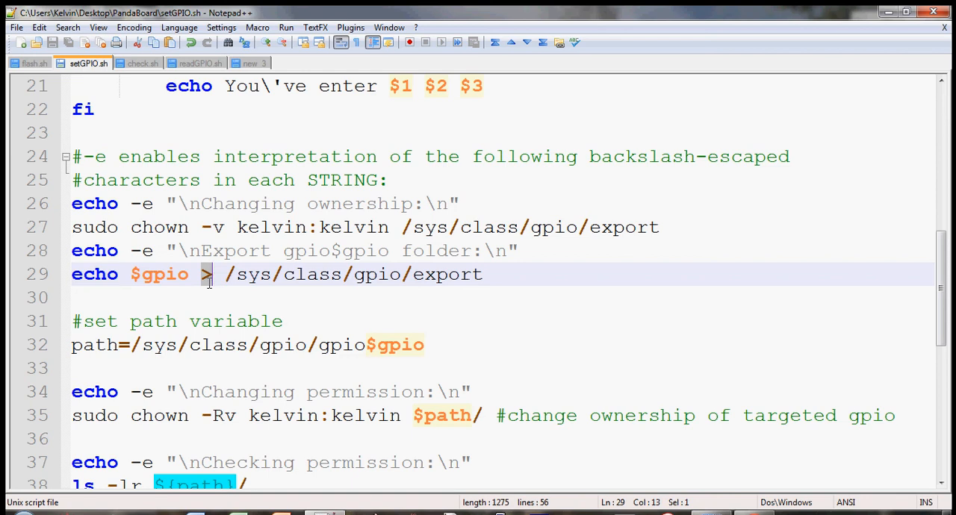
left_click(493, 275)
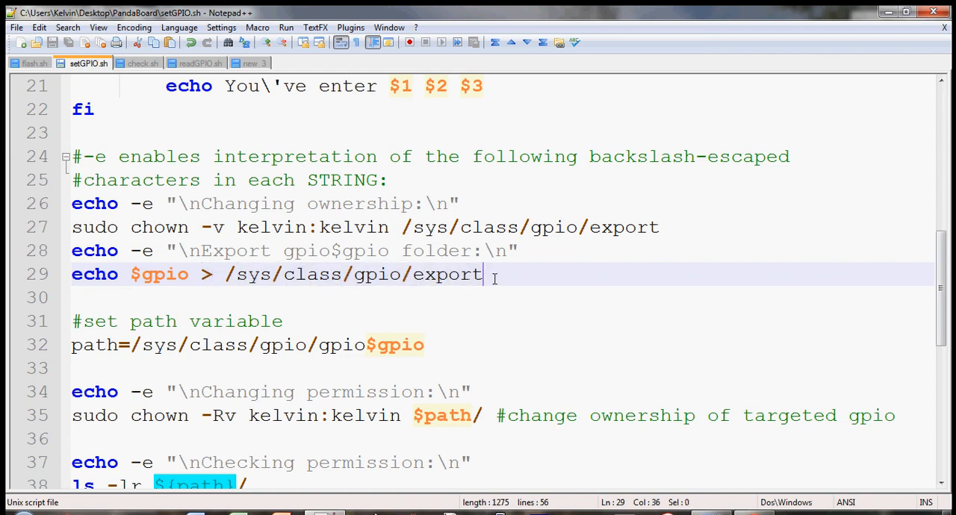
double_click(447, 274)
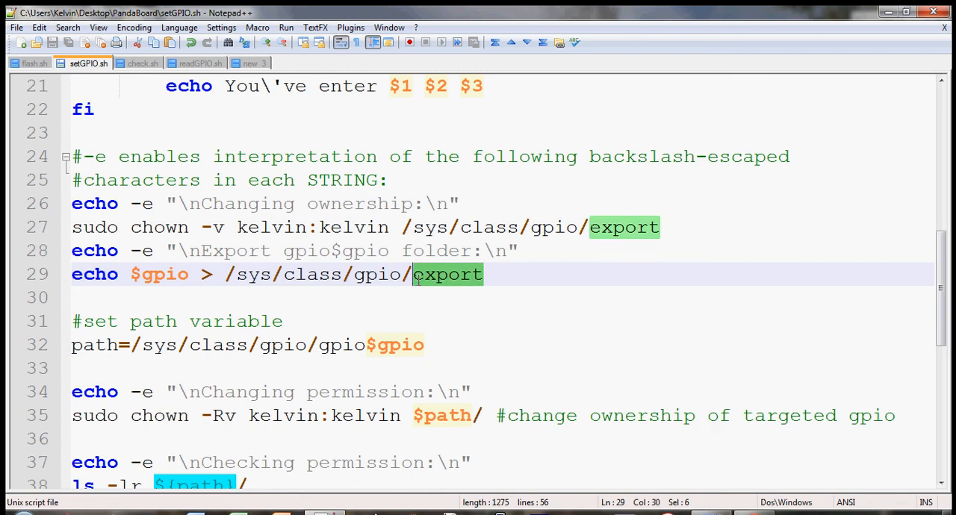
Load and open the saved Carlsbad Server session in PuTTY.
scroll("down", 3)
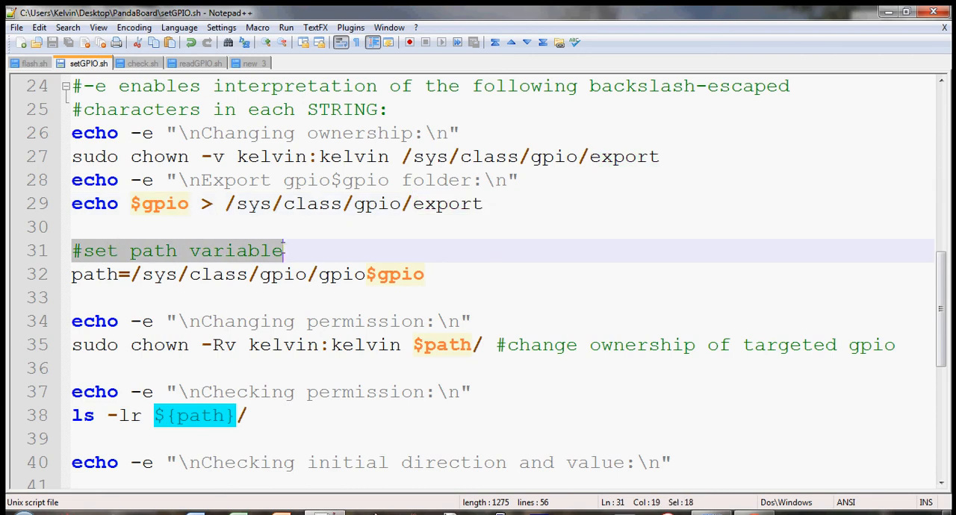
scroll("down", 3)
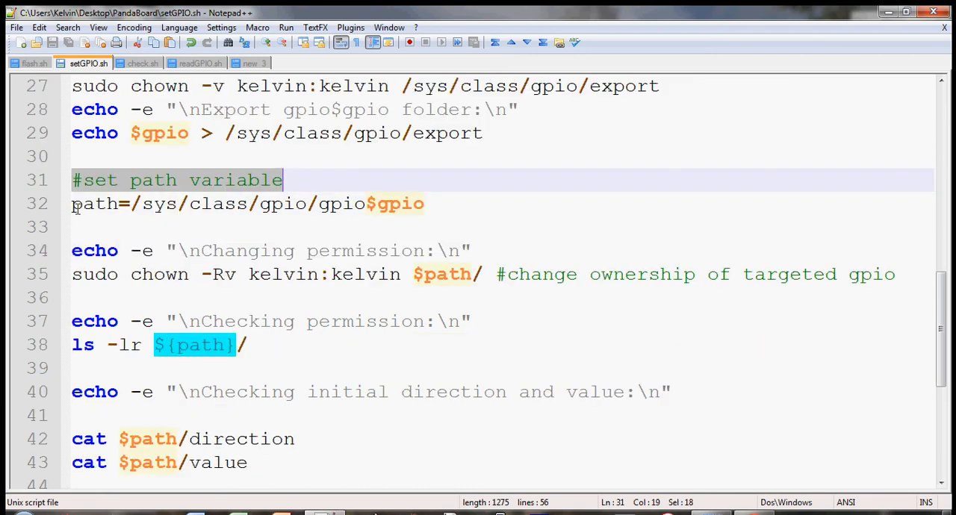
left_click(447, 203)
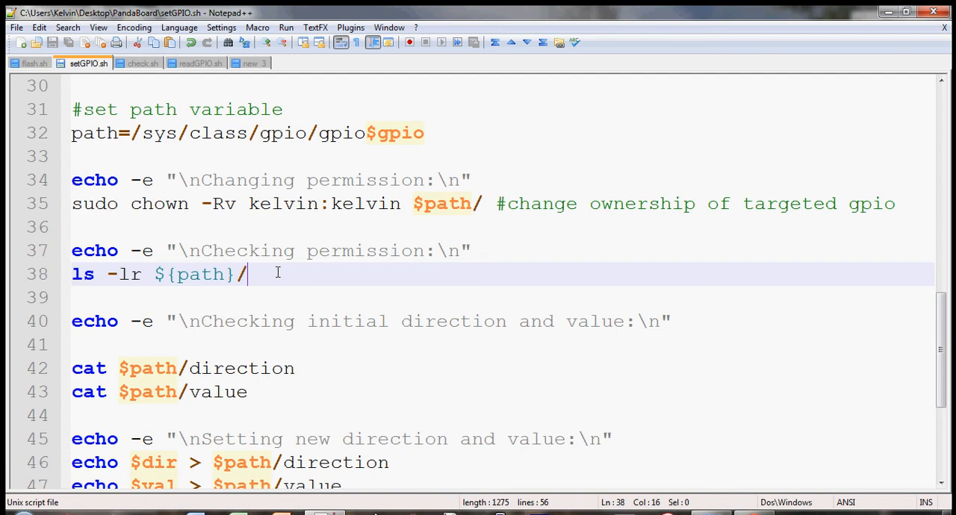
scroll("down", 3)
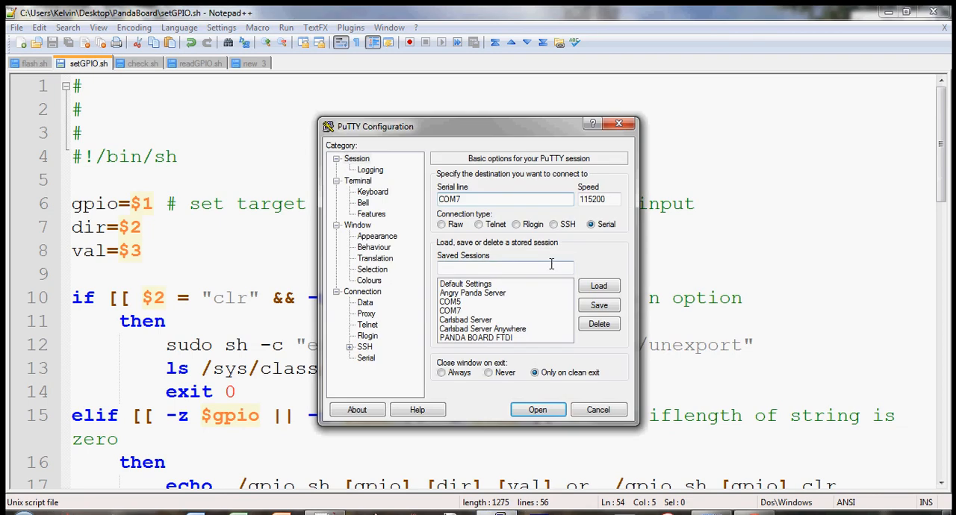
left_click(465, 319)
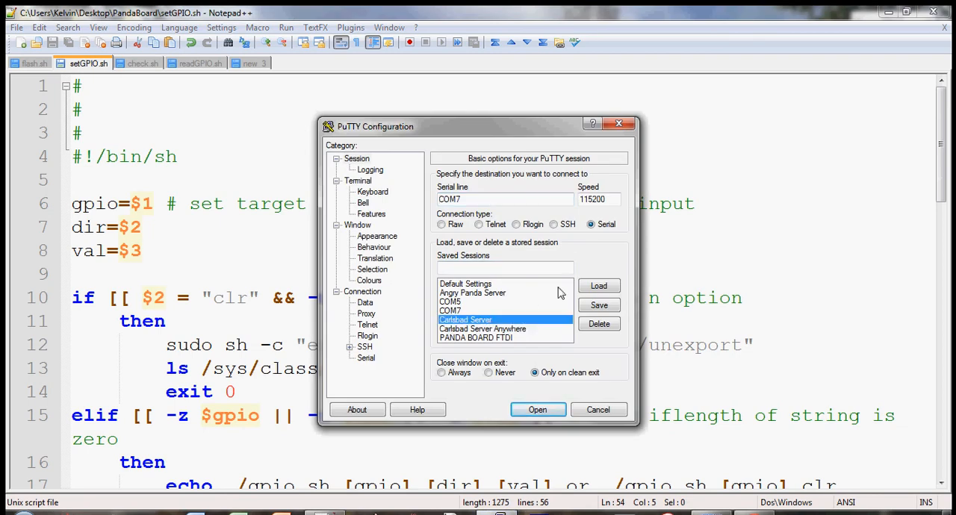
left_click(537, 409)
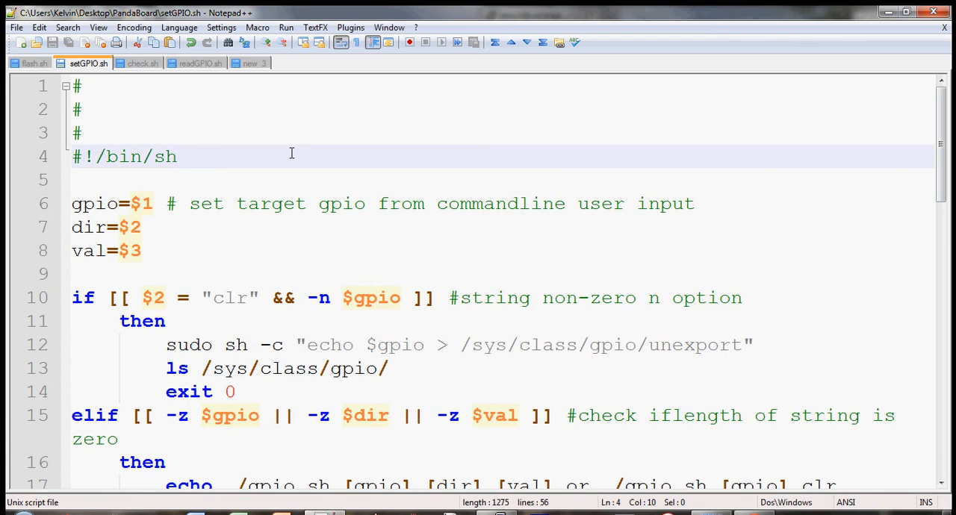
Submit the key passphrase and enter 'vi setGPIO' to create the file.
key("ctrl+a")
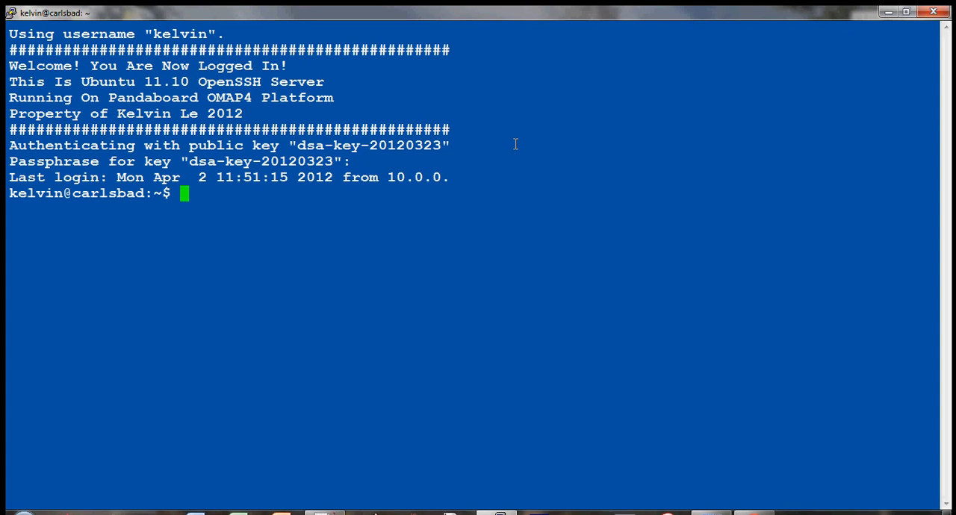
type("v")
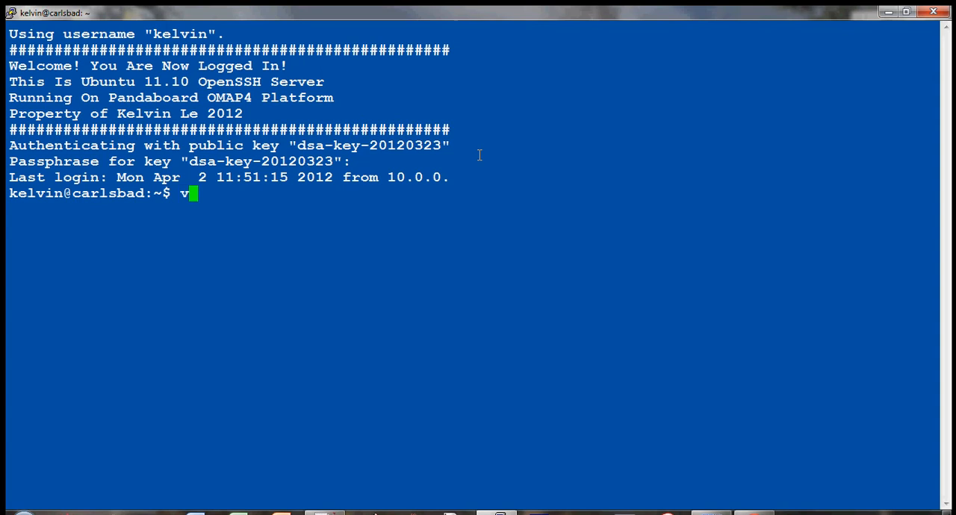
type("i")
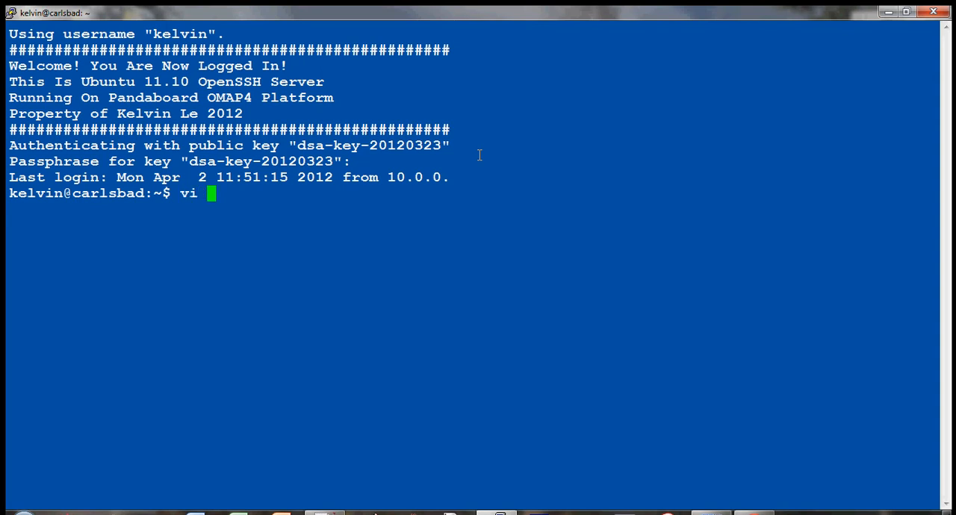
type("set")
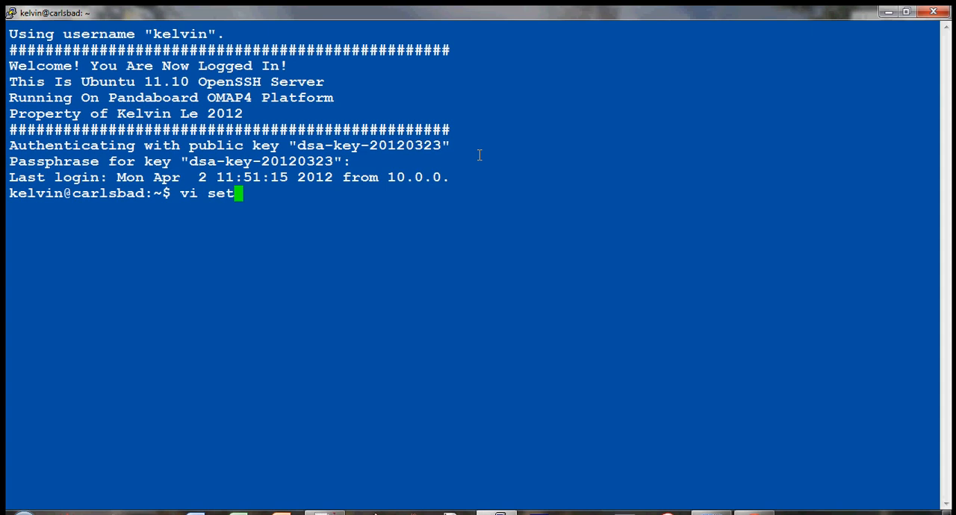
type("SP")
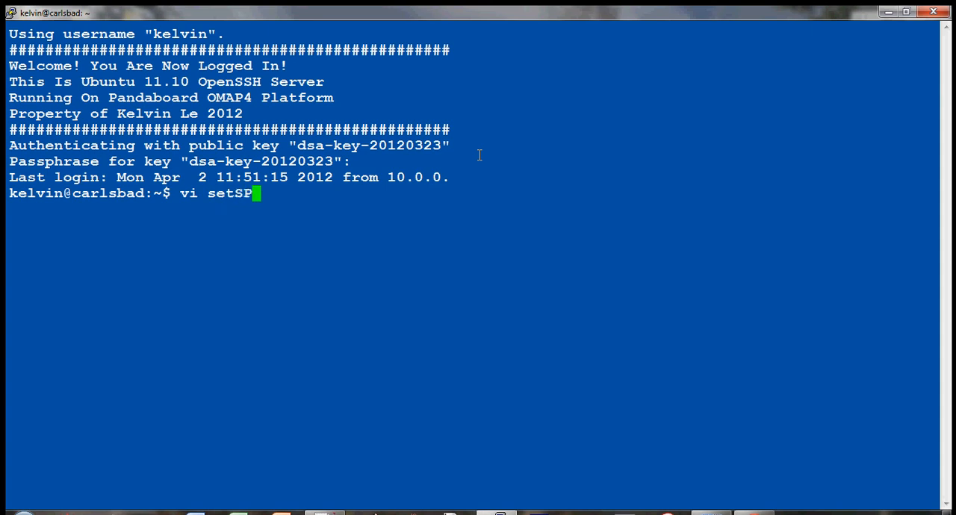
type("GPI")
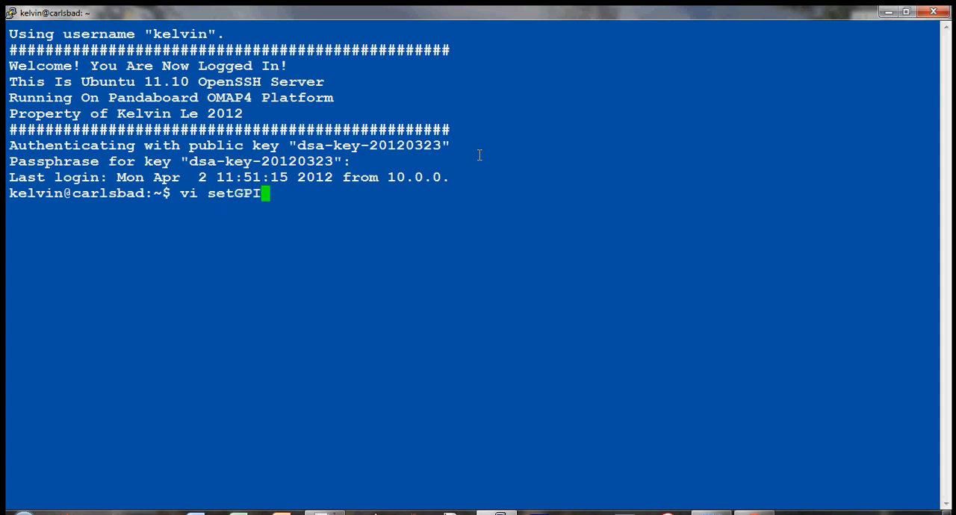
type("O")
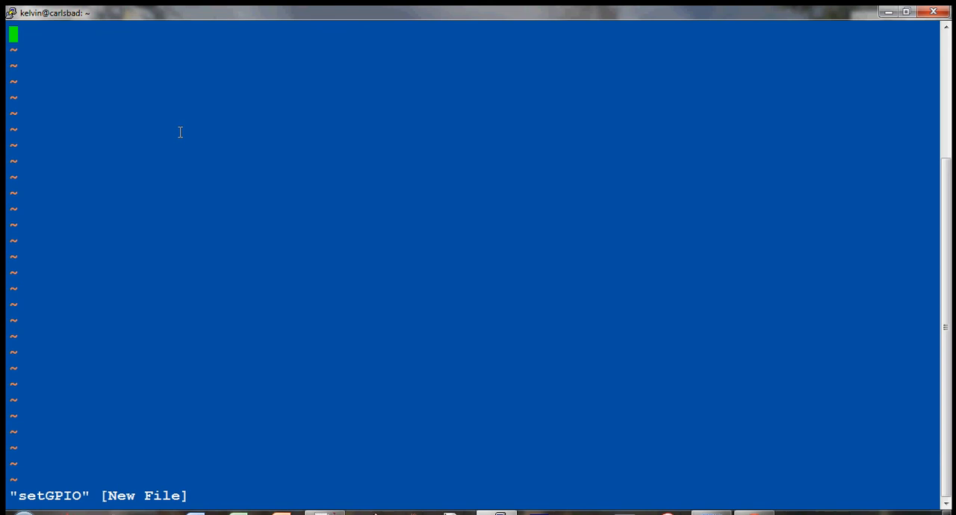
mouse_move(80, 74)
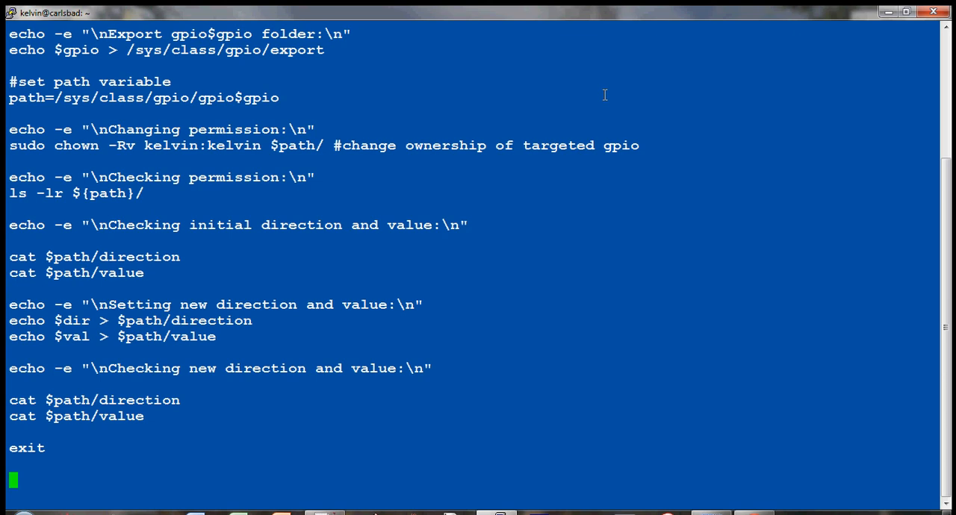
Start a vi colon command after the pasted GPIO script.
type(":")
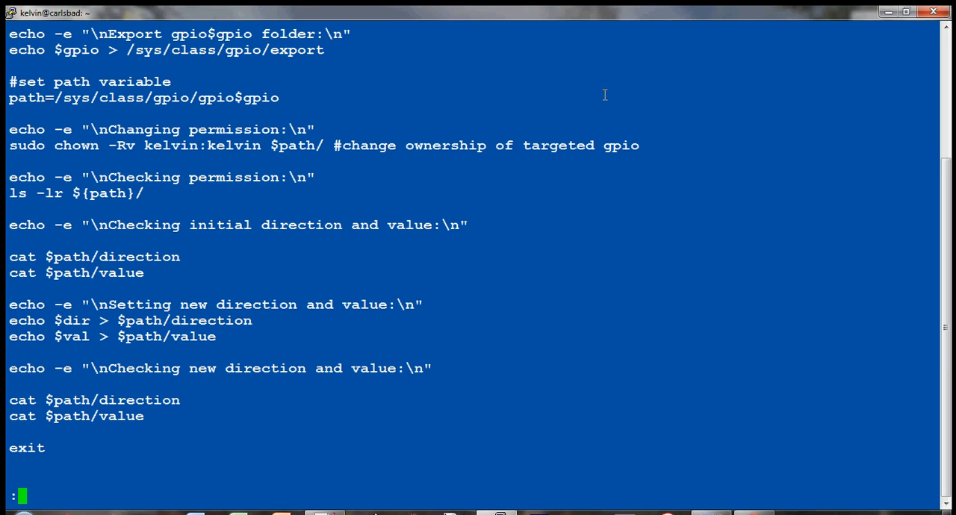
Save with :x, chmod 755 setGPIO, list the directory, and run ./setGPIO.
type("x")
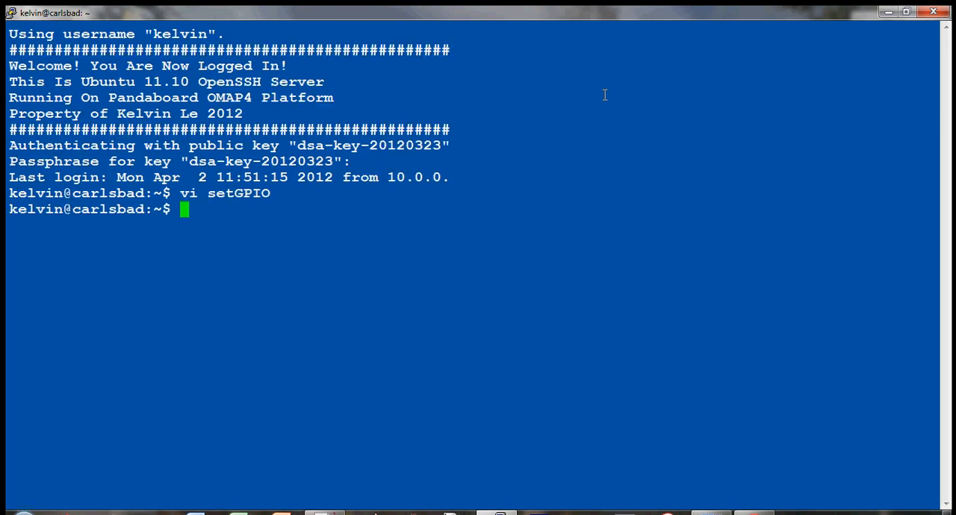
type("chmod")
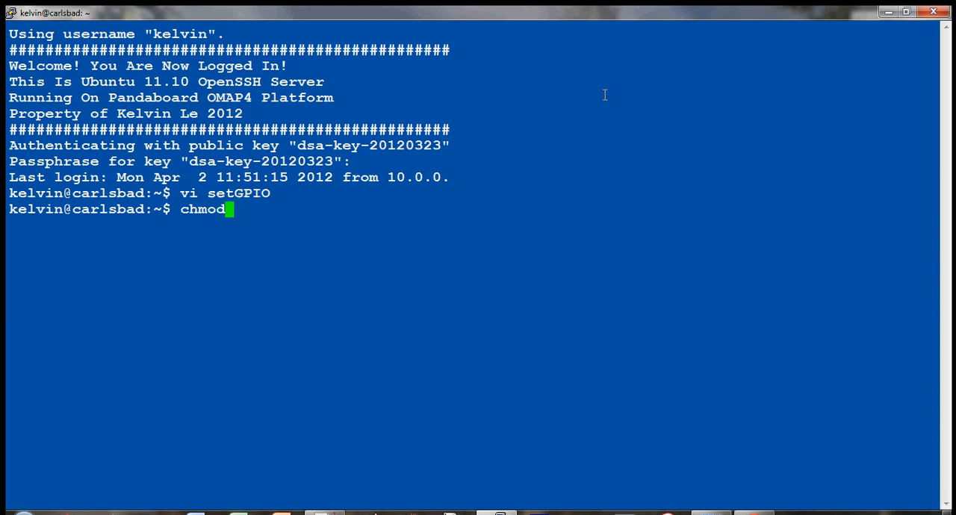
type("755")
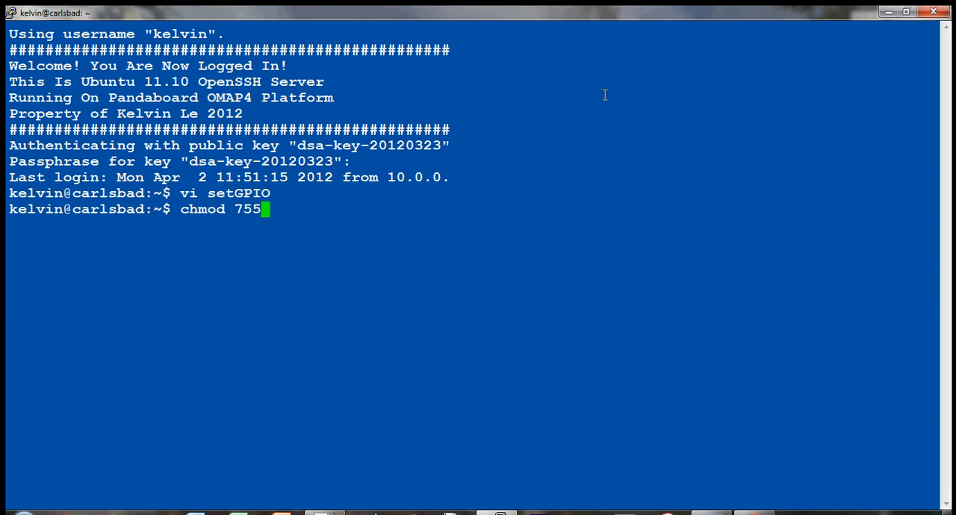
type("setGPIO")
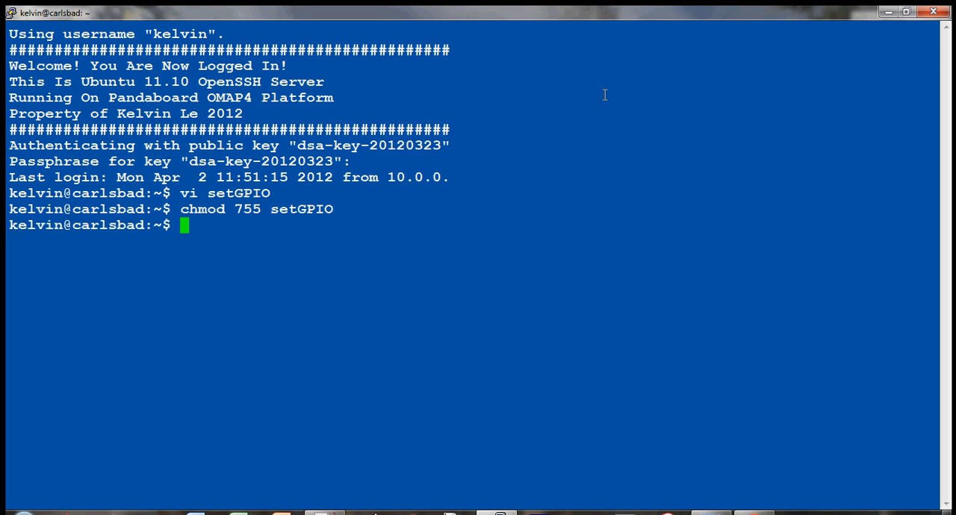
type("ls -")
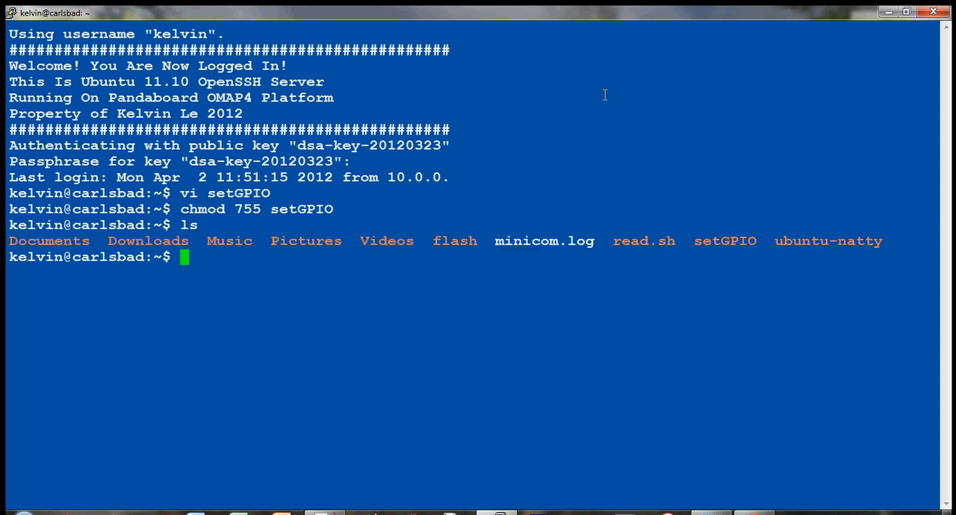
type(".")
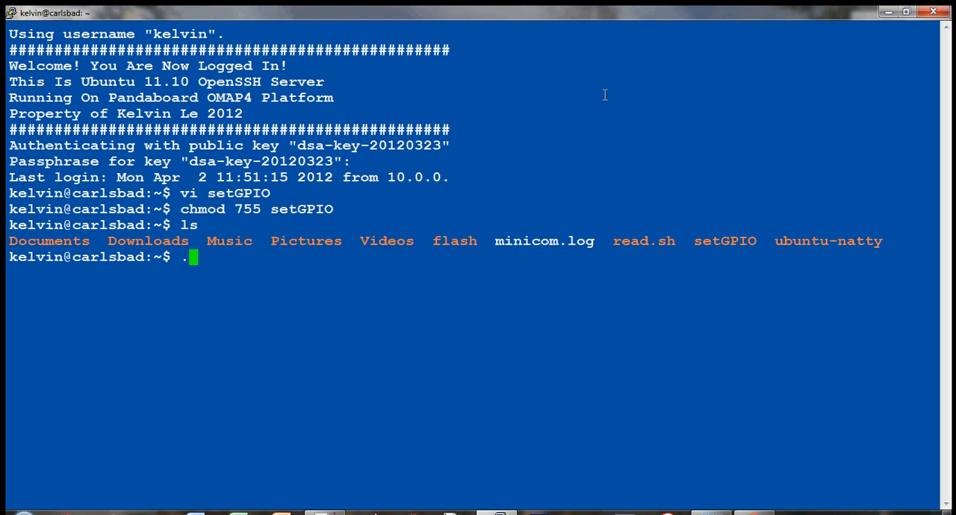
type("/setGPIO")
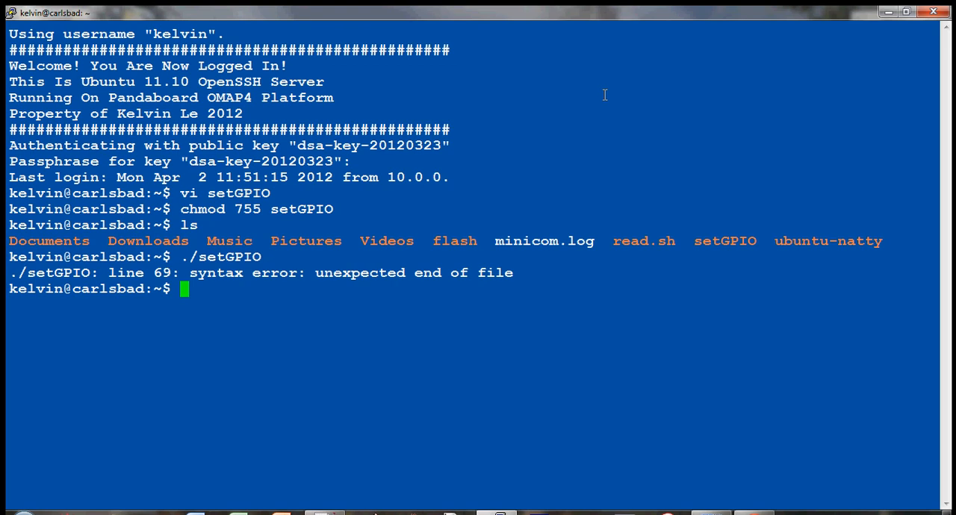
mouse_move(493, 174)
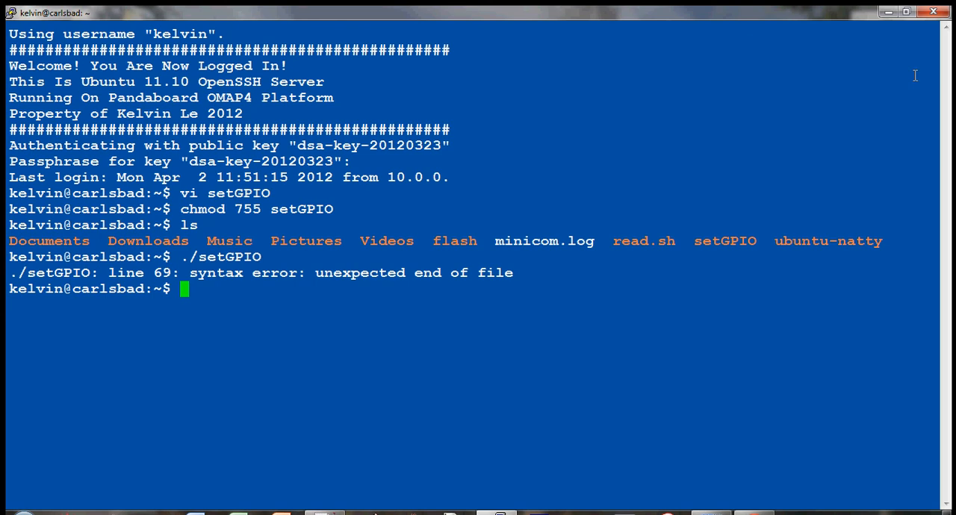
Copy setGPIO to setGPIO.sh and show both files with ls -l.
type("cp setGPIO")
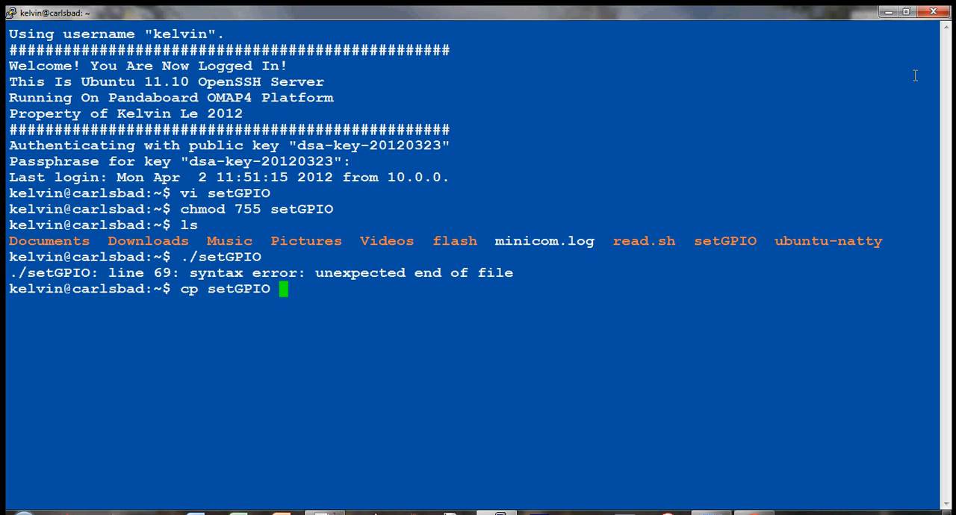
type("setG")
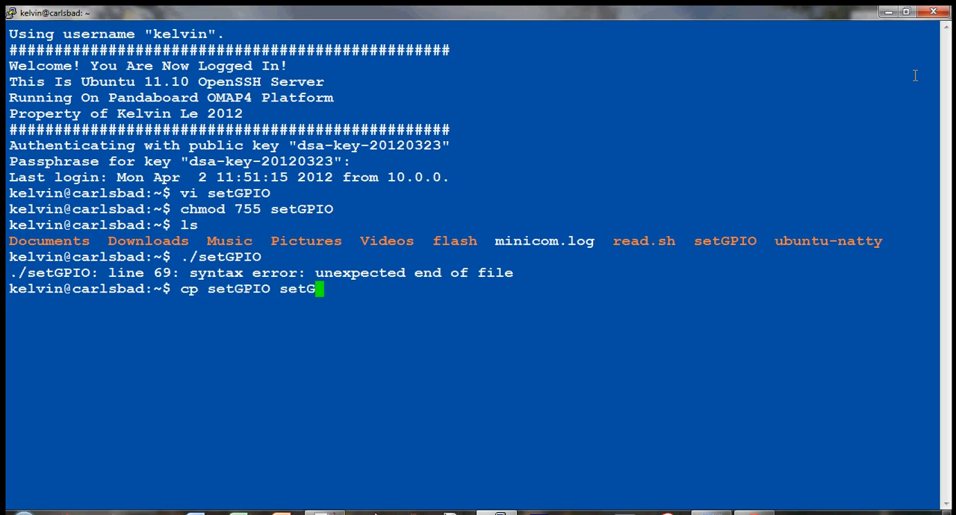
type("PIO.sh")
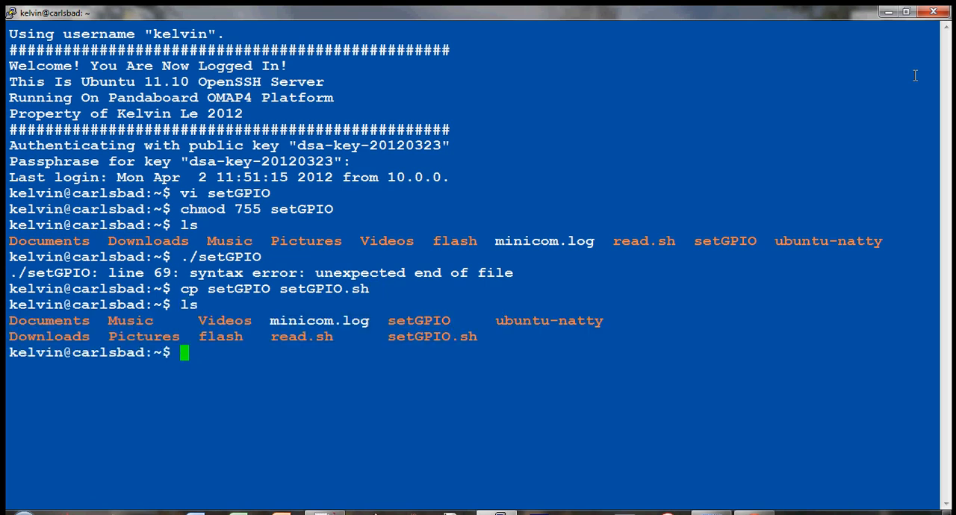
type("ls -")
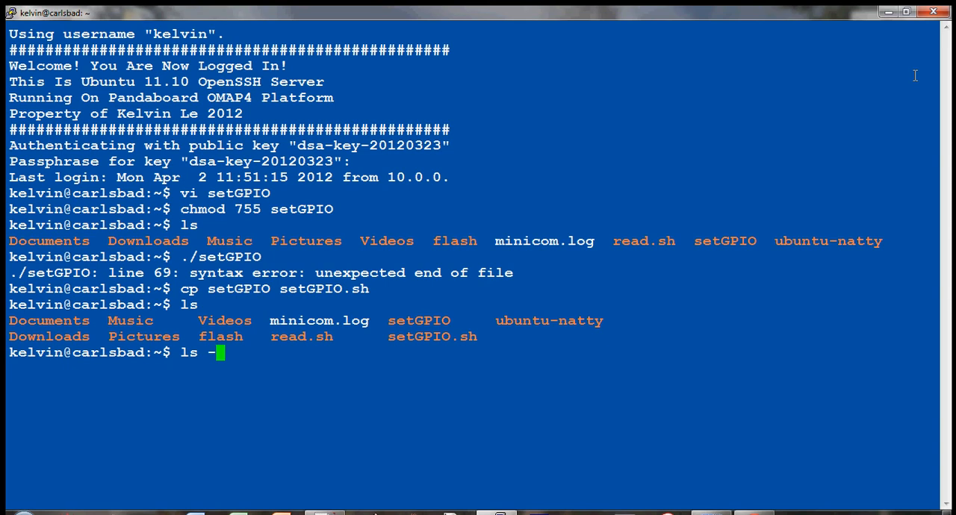
key("Return")
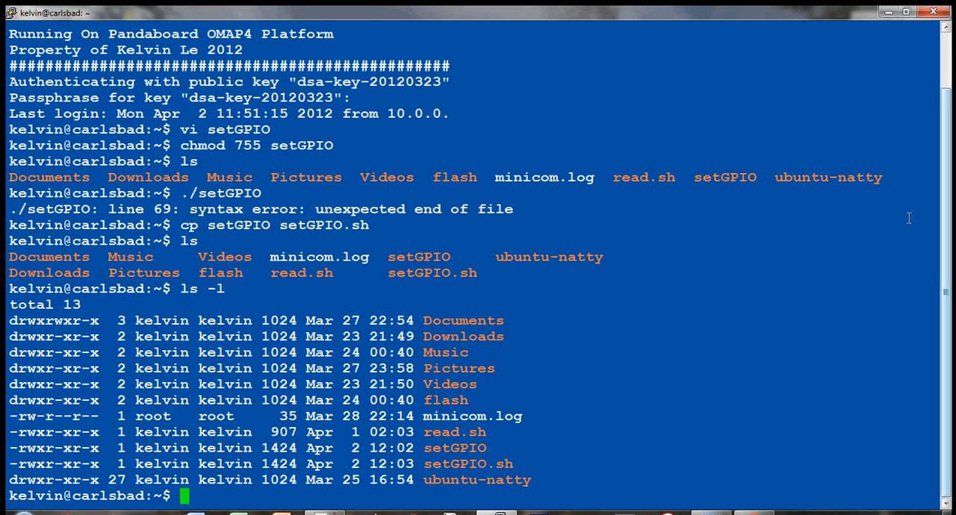
left_click_drag(104, 448, 104, 464)
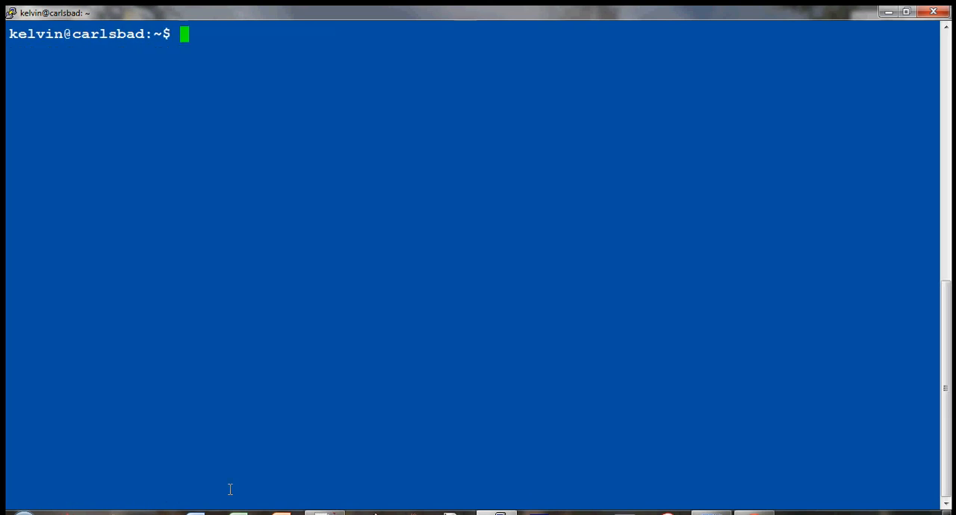
Run ./setGPIO.sh, then open setGPIO.sh in vi and scroll through its contents.
type("./ser")
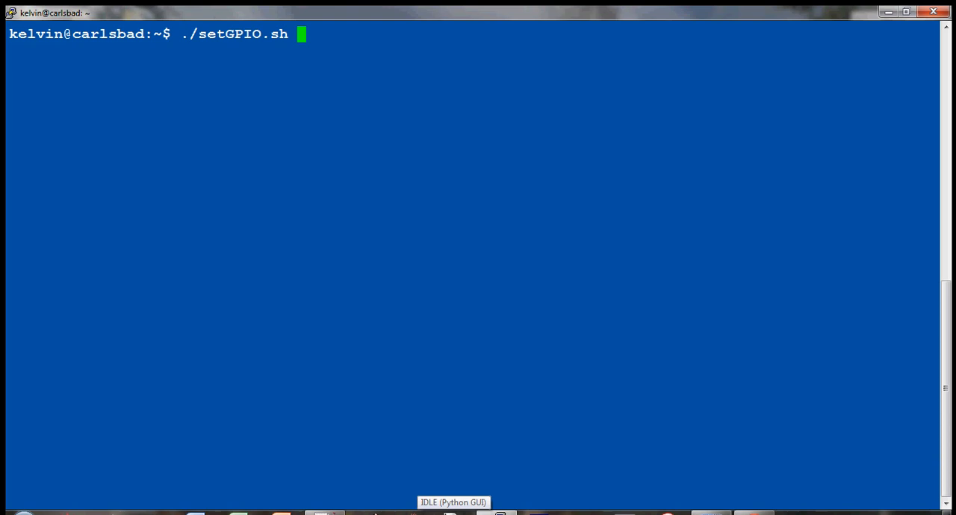
type("v")
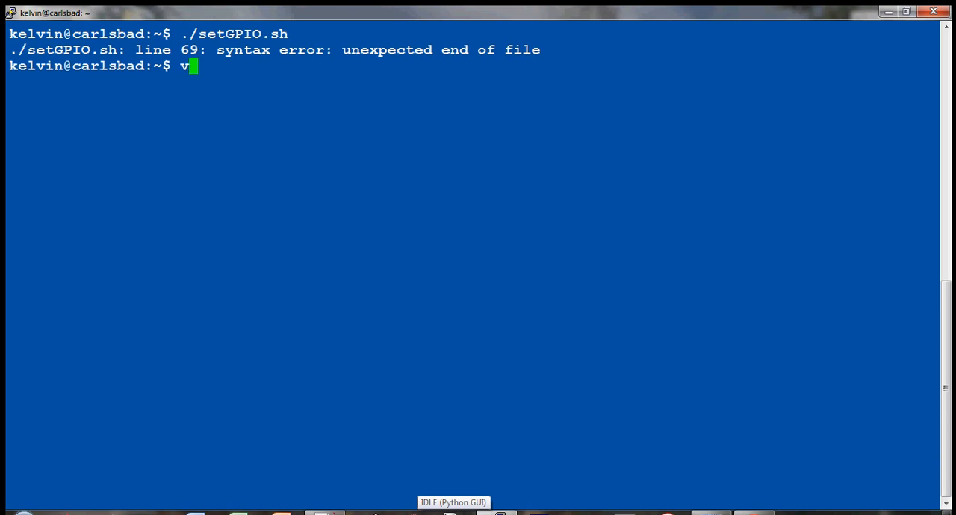
type("i")
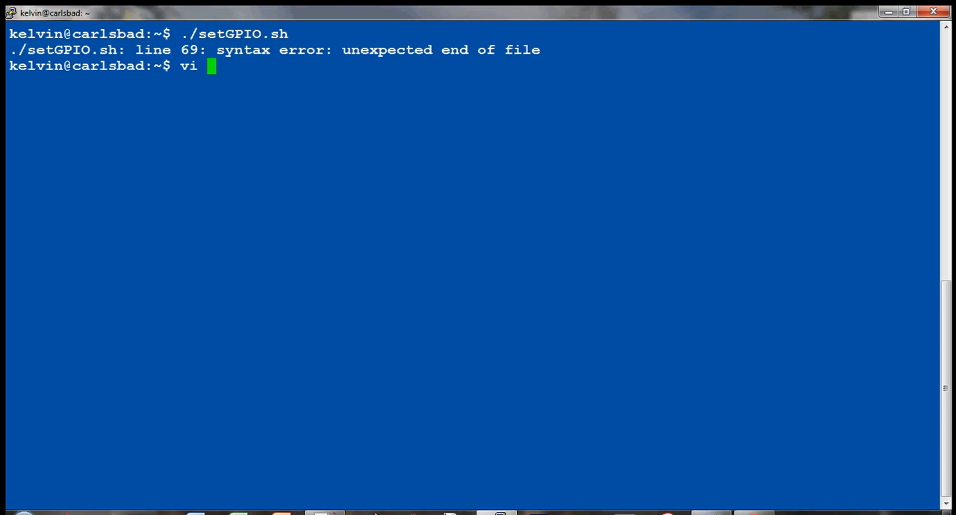
type("setGPIO")
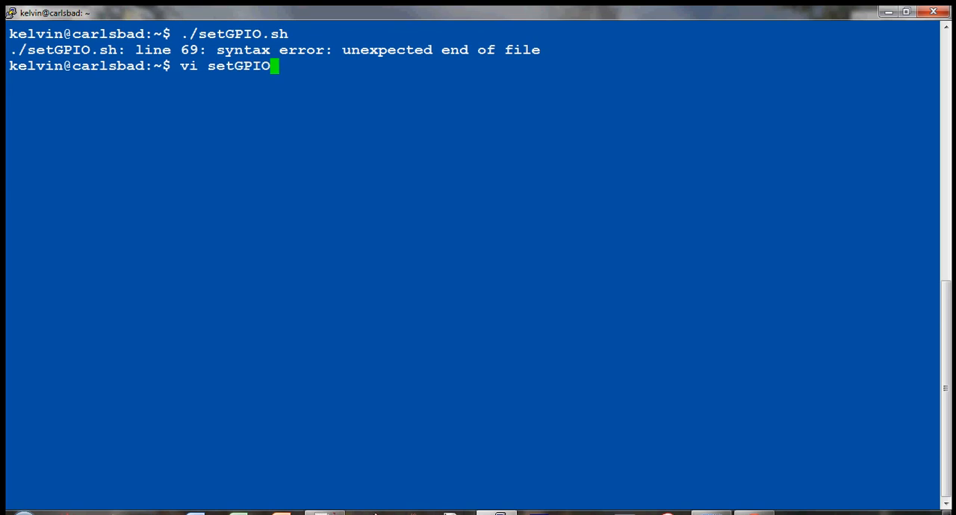
type(".sh")
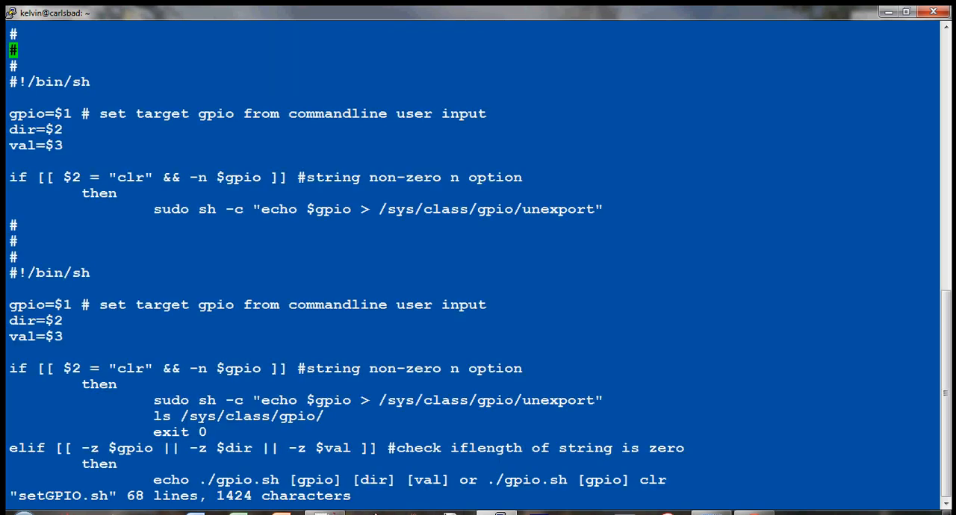
scroll("down", 3)
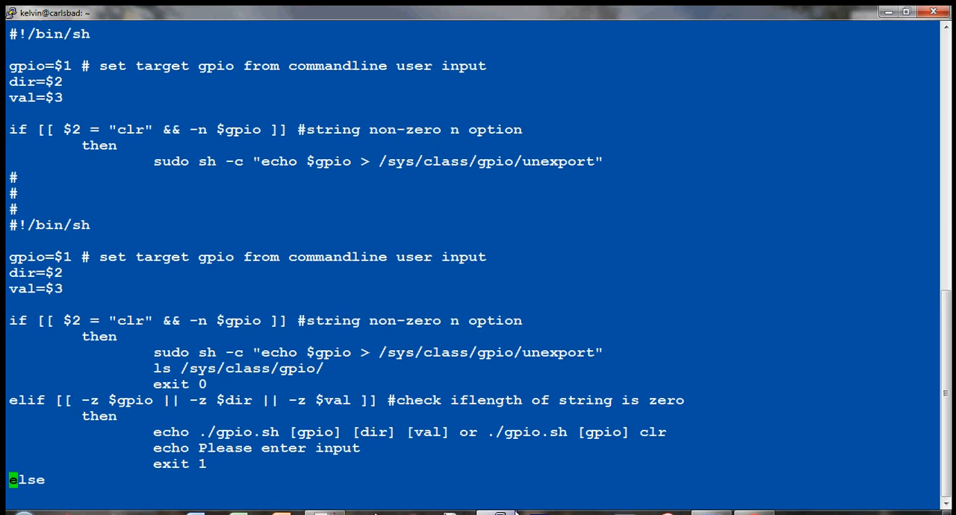
scroll("down", 3)
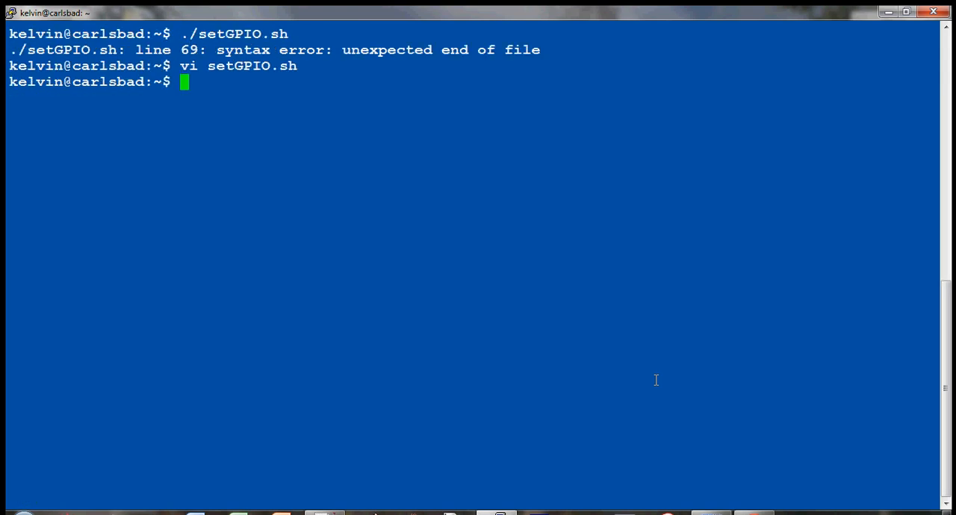
List files, remove the setGPIO files with rm, and open a new setGPIO.sh in vi.
type("ls")
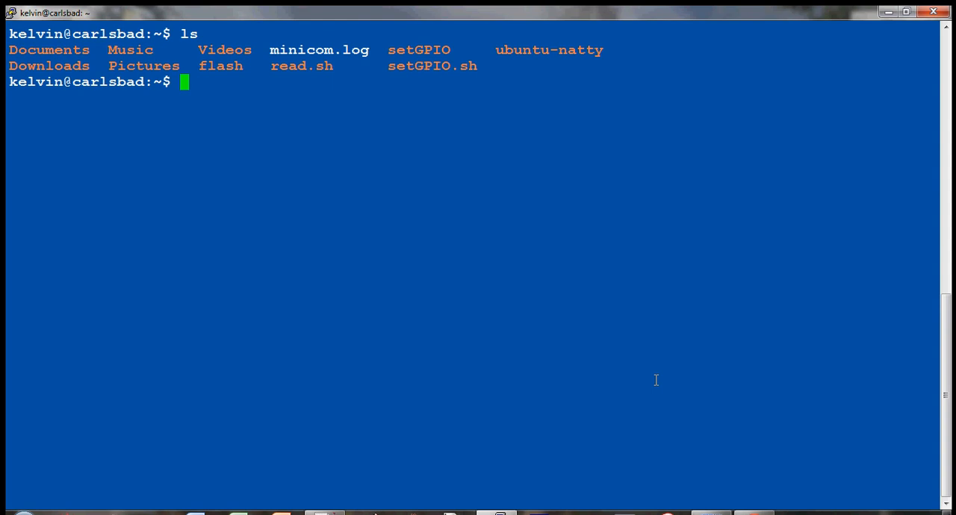
type("rm se")
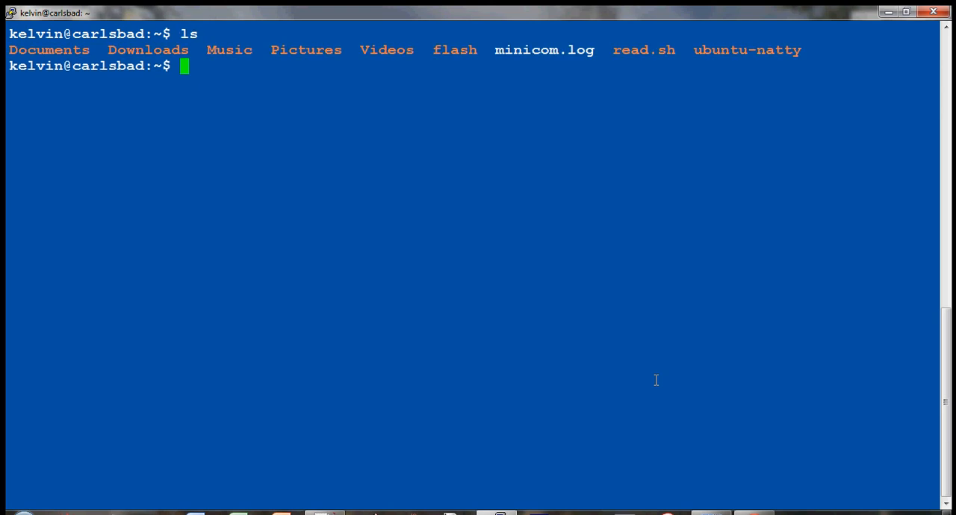
type("vi s")
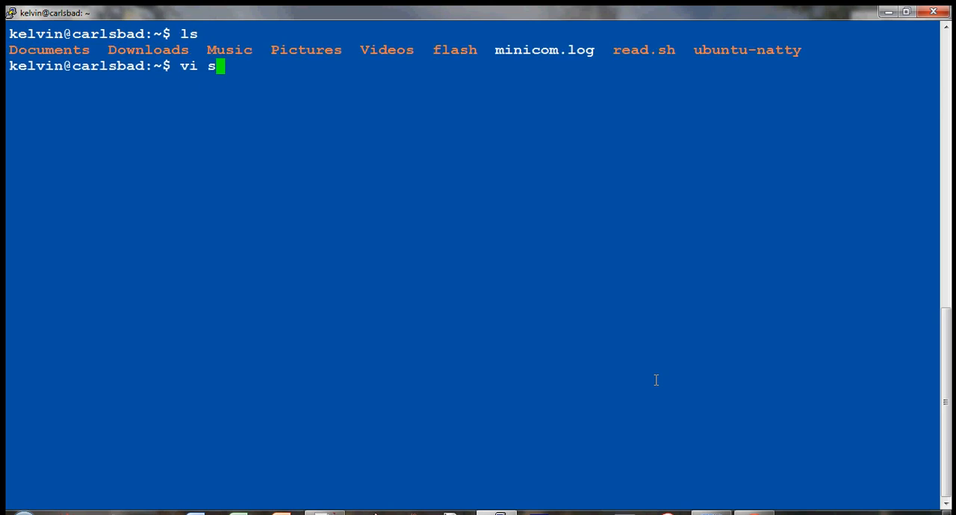
type("etGPIO")
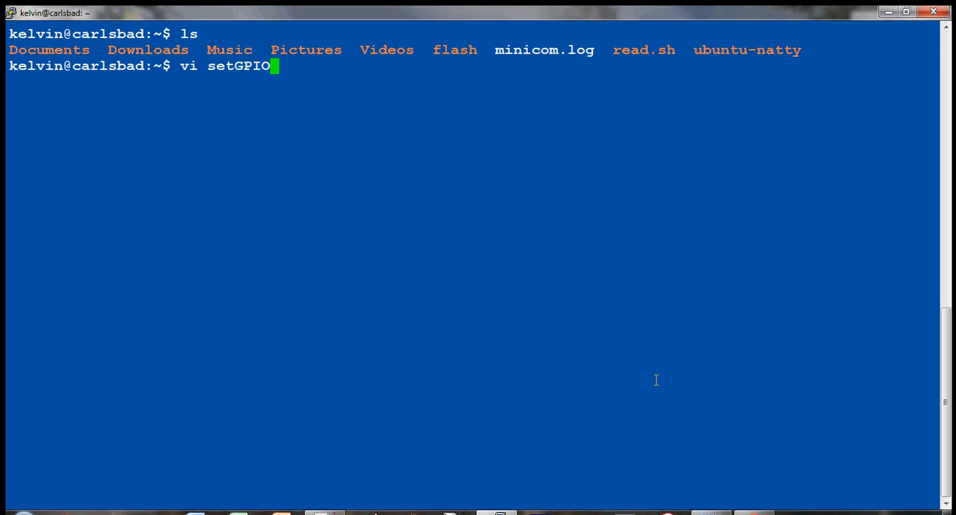
type(".sh")
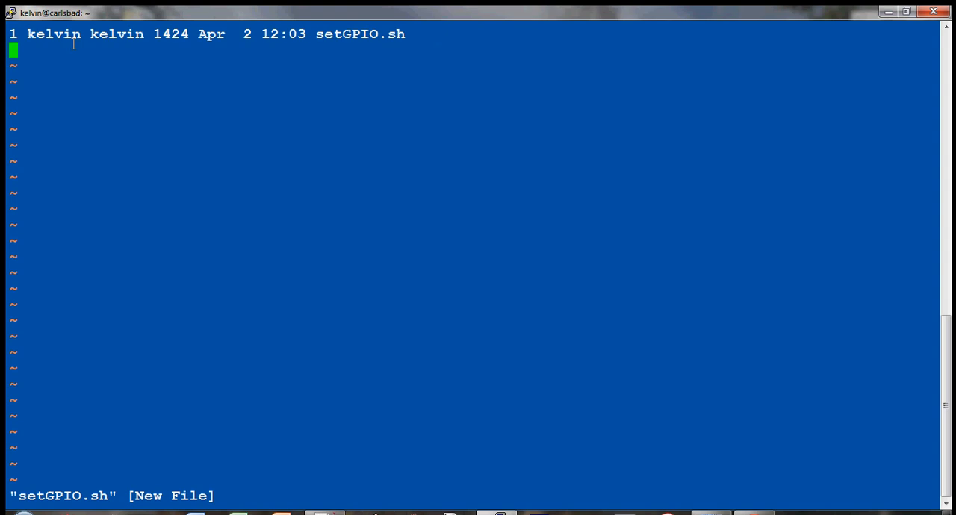
mouse_move(94, 63)
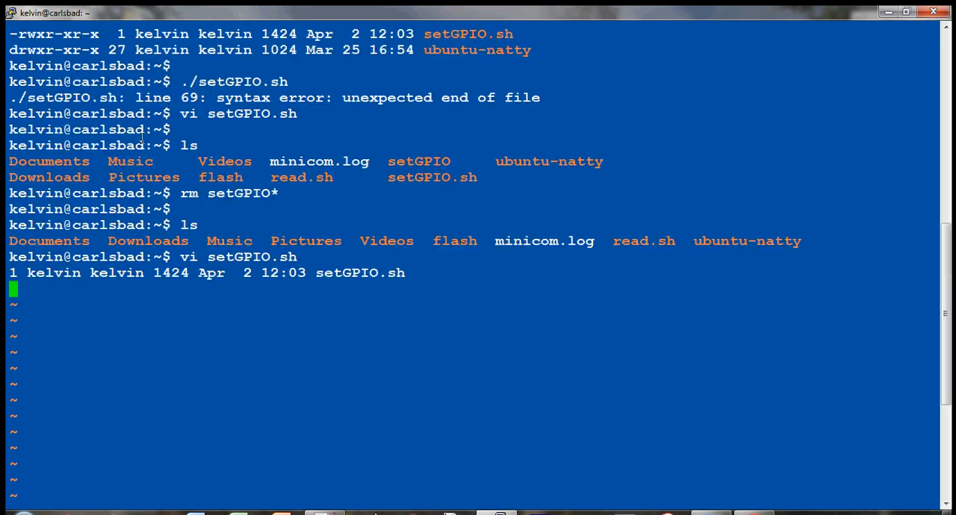
mouse_move(373, 288)
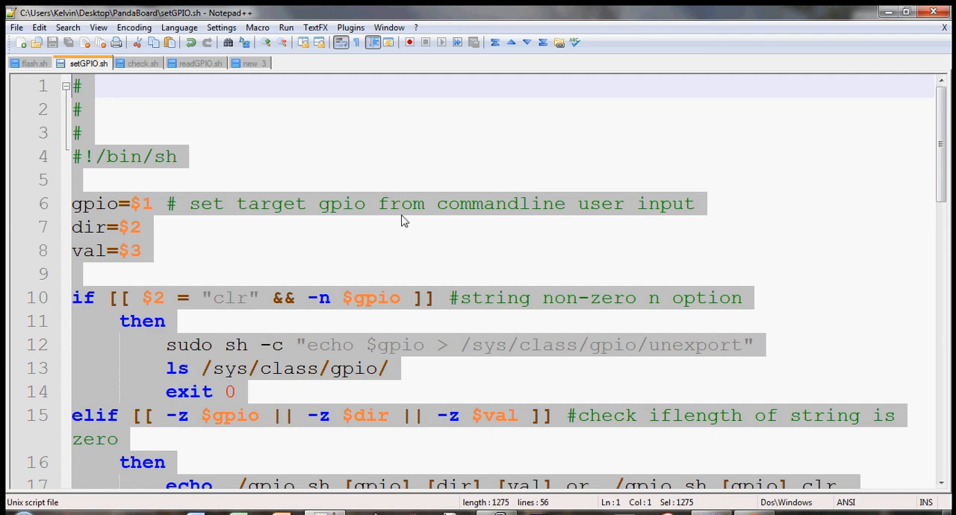
mouse_move(357, 145)
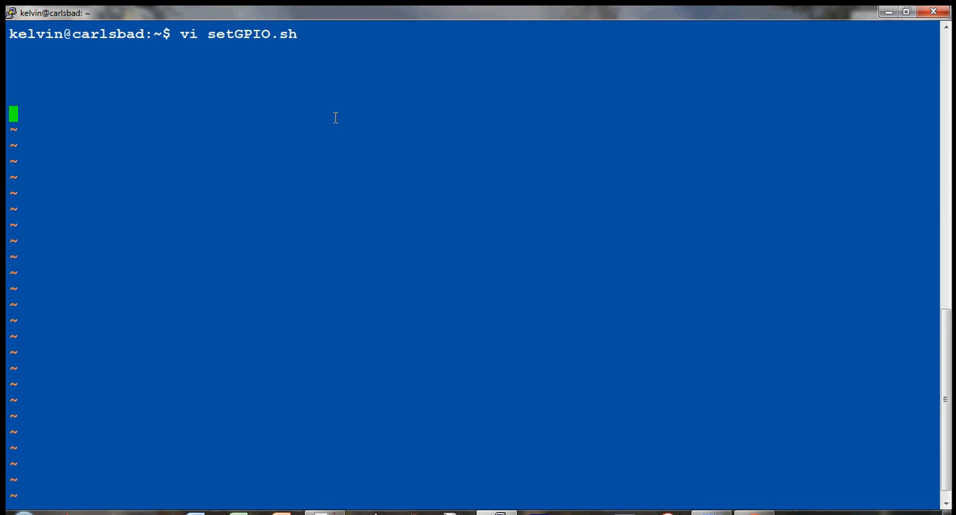
mouse_move(613, 75)
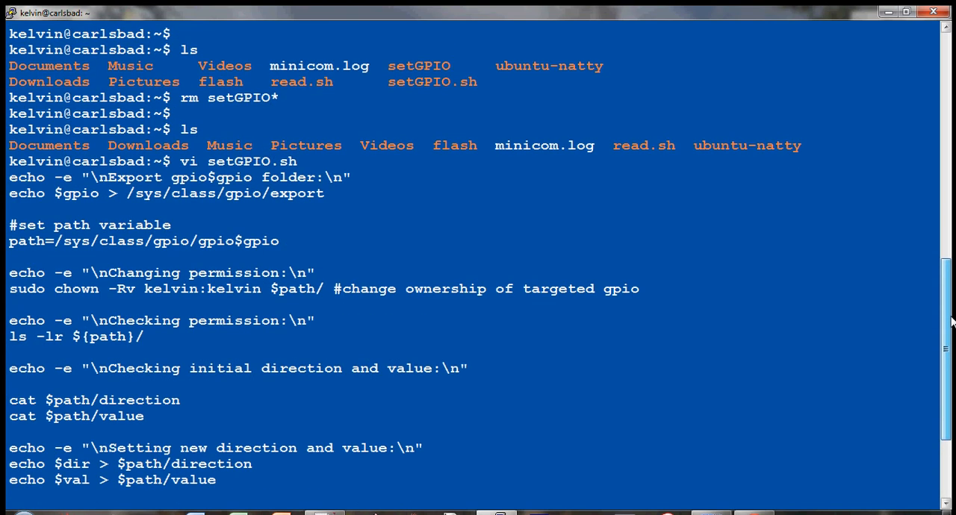
Scroll through the pasted GPIO script in setGPIO.sh.
scroll("down", 3)
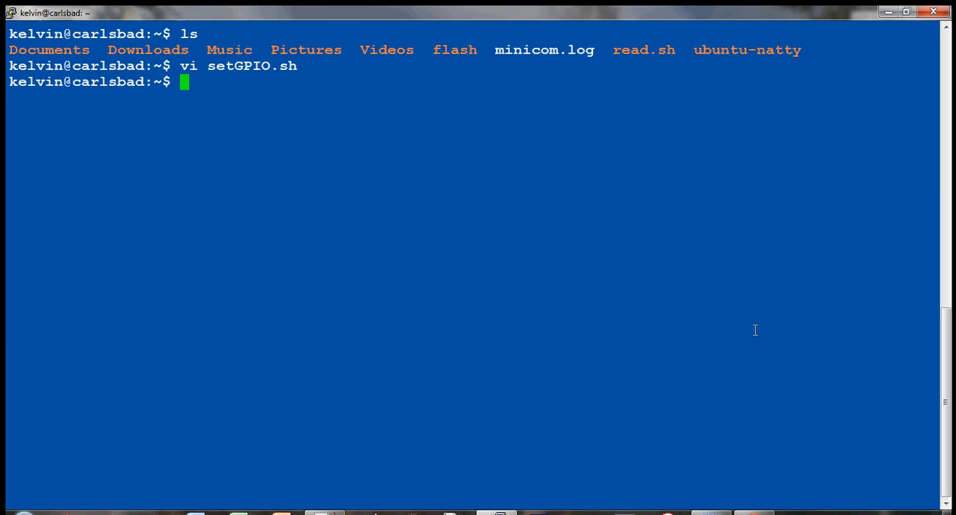
Make setGPIO.sh executable with chmod 755 and run it to show usage help.
type("chomd")
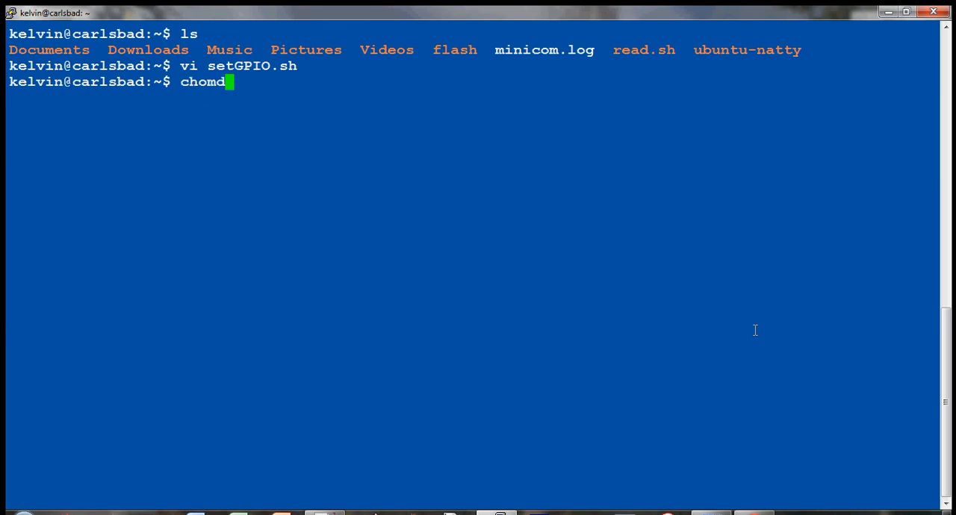
type("75")
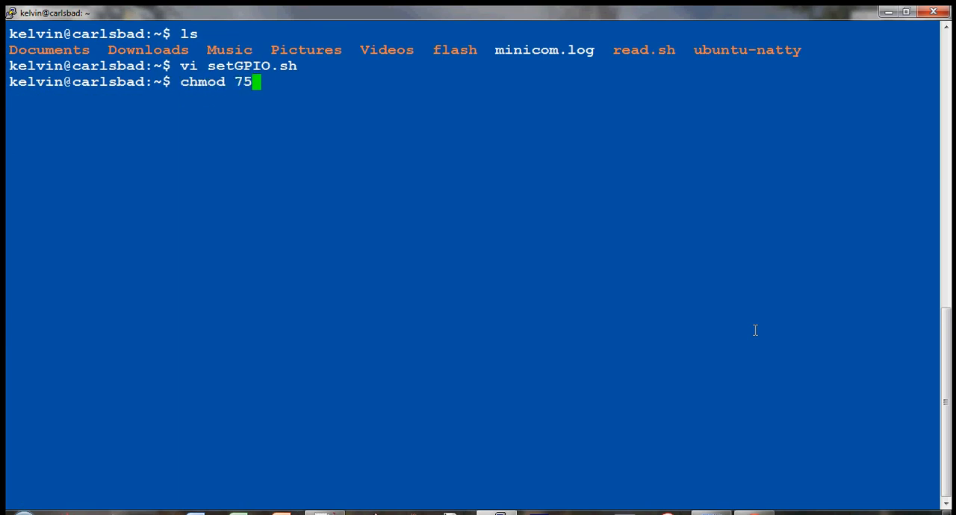
type("5")
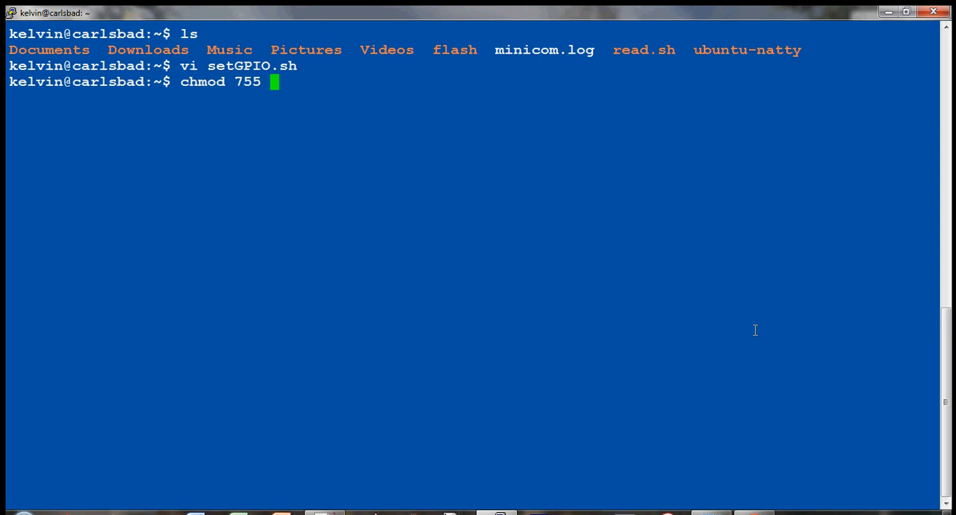
type("setGPIO.sh")
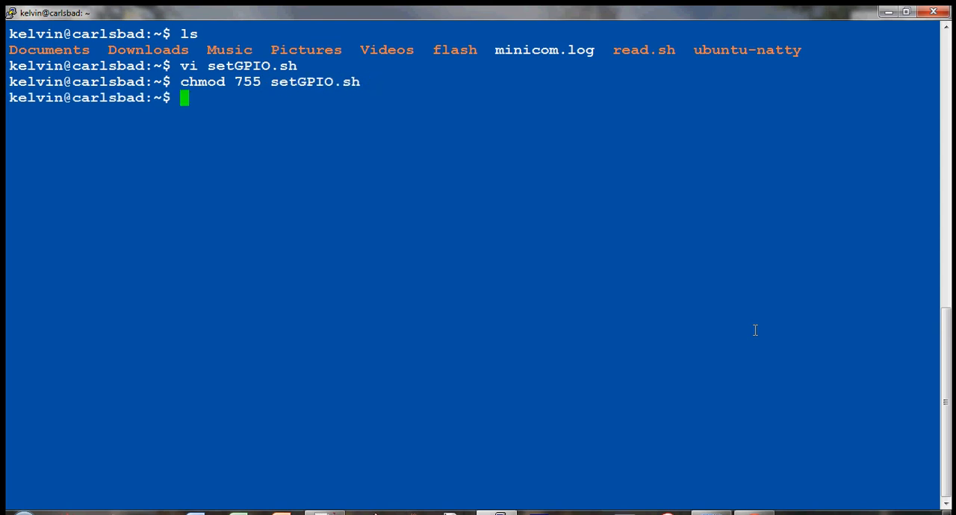
type("./setGPIO.sh")
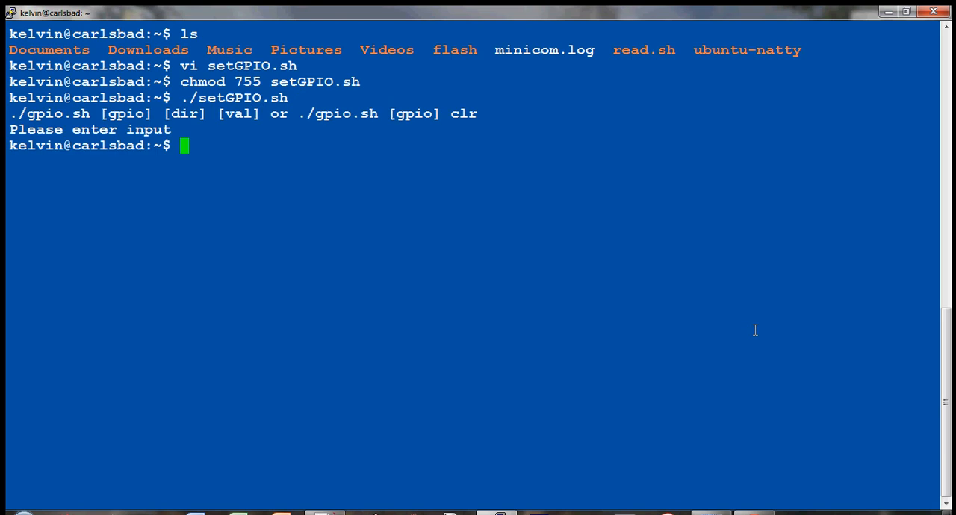
mouse_move(68, 110)
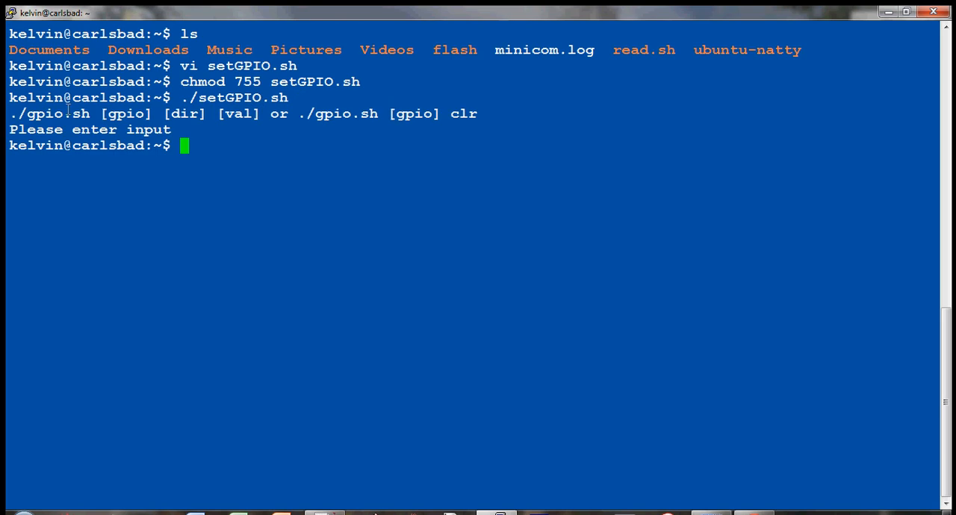
left_click_drag(11, 114, 254, 114)
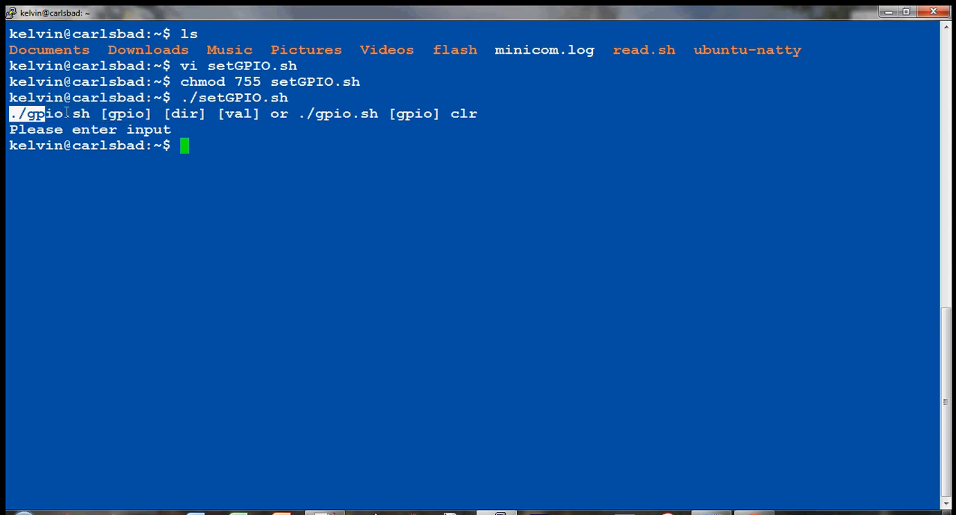
Type the call './setGPIO.sh 140 out 1' at the prompt.
type("./setGPIO.sh")
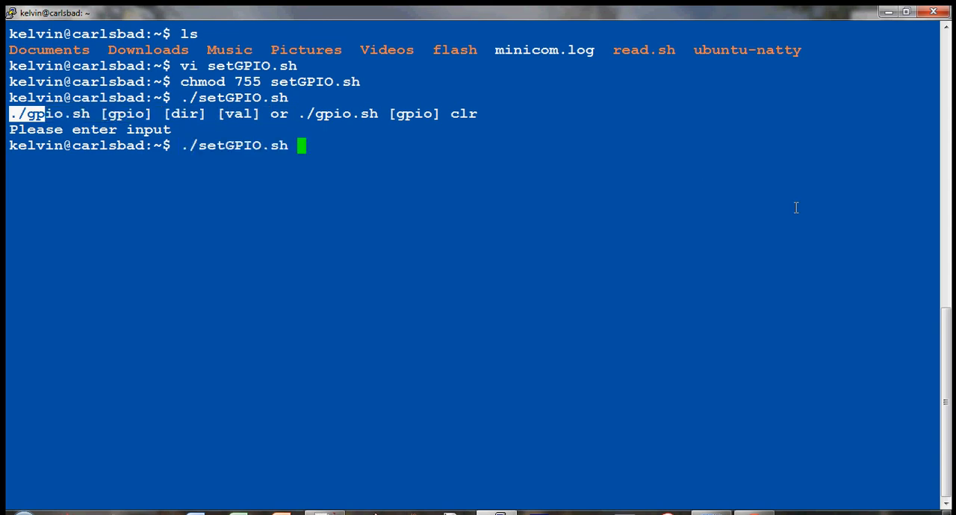
type("14")
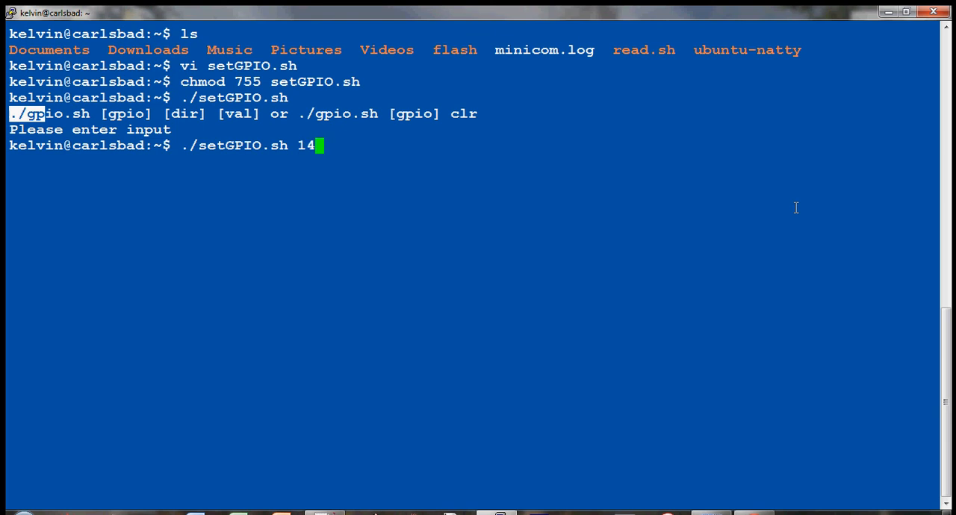
type("0")
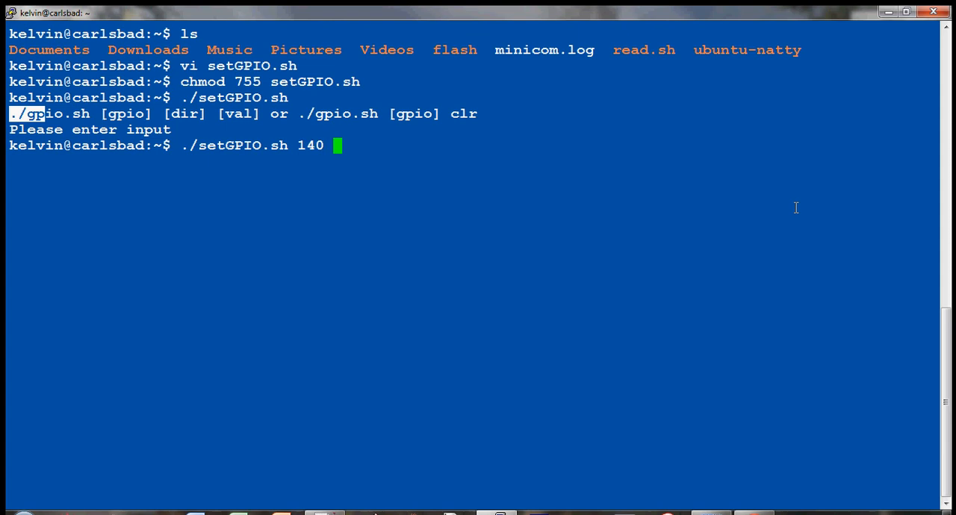
type("out")
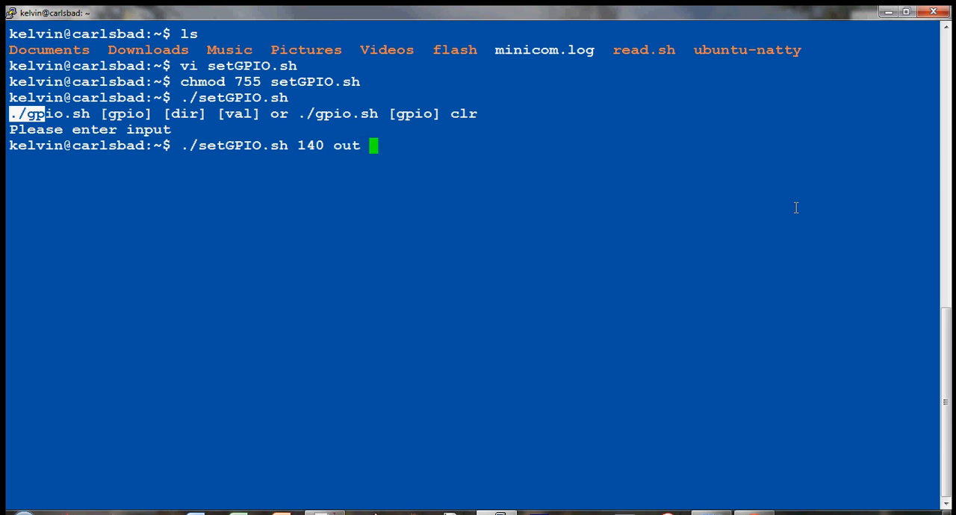
type("1")
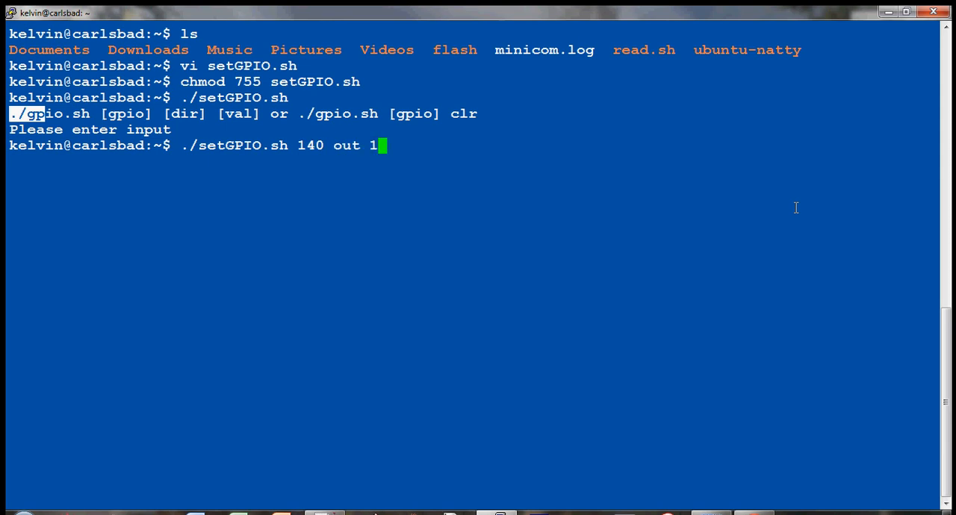